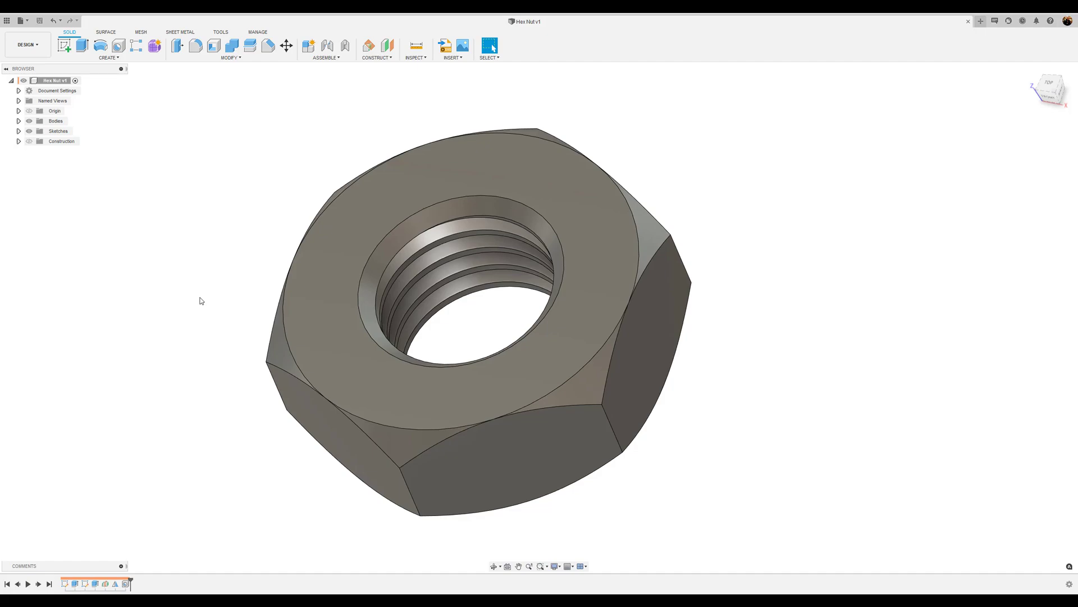
mouse_move(288, 303)
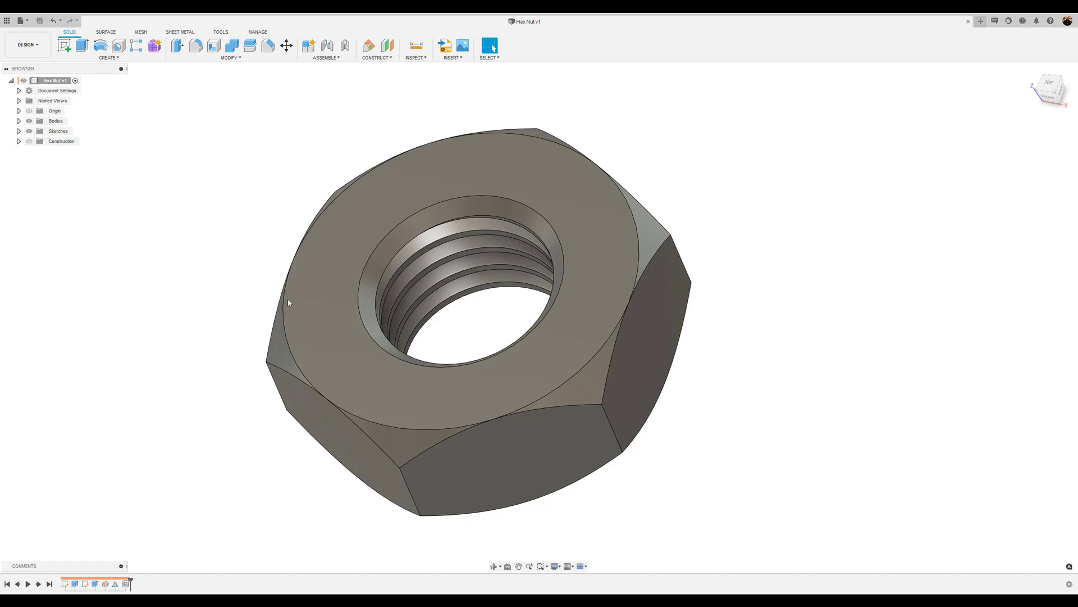
mouse_move(980, 22)
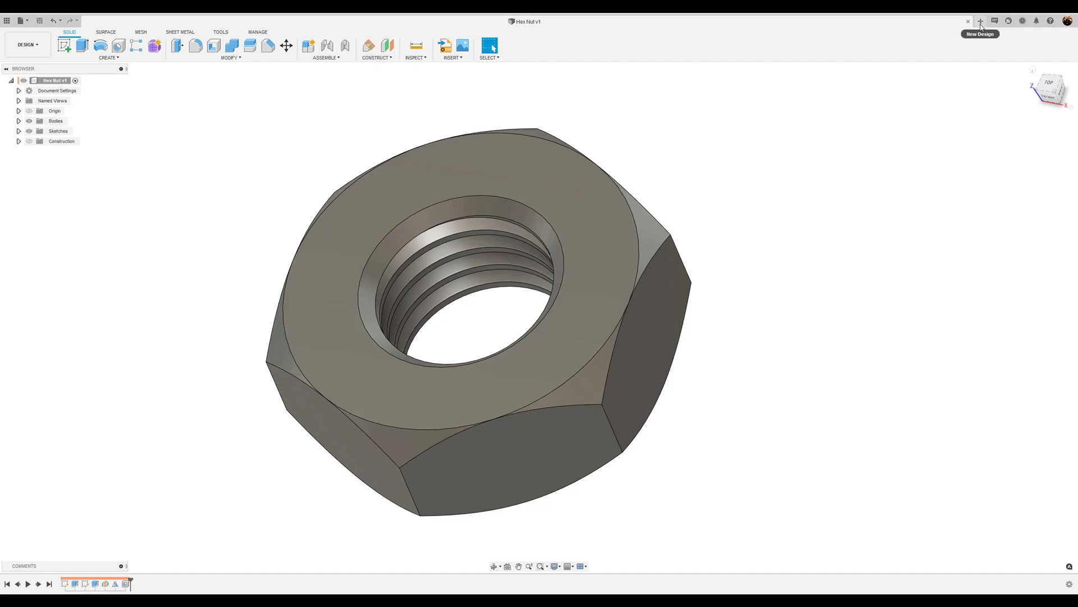
Start a new design, sketch on the top plane, and draw a circumscribed hexagon from the origin.
click(980, 21)
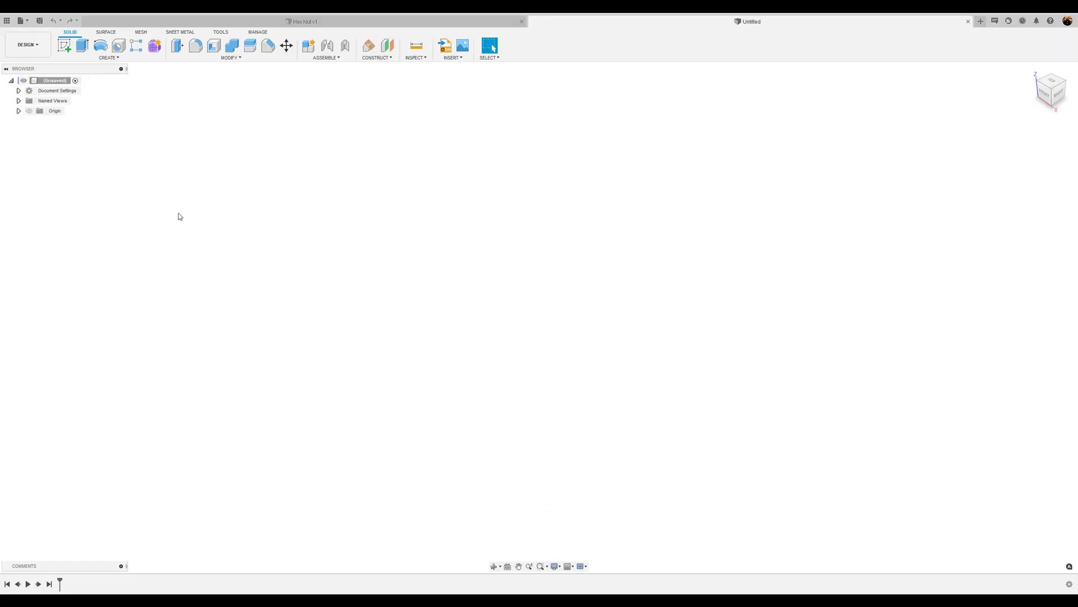
click(64, 45)
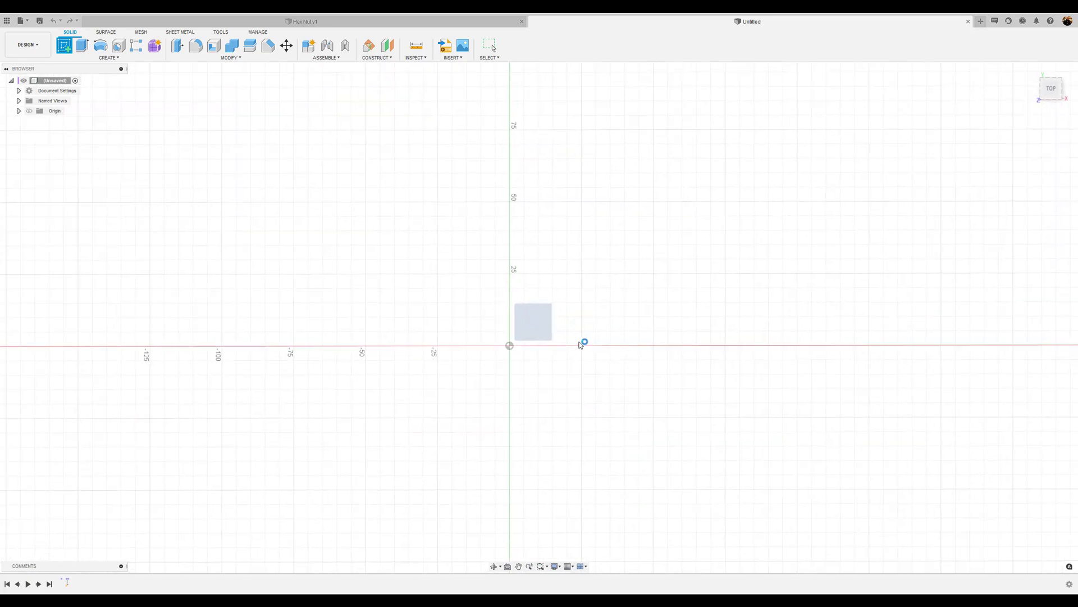
click(108, 58)
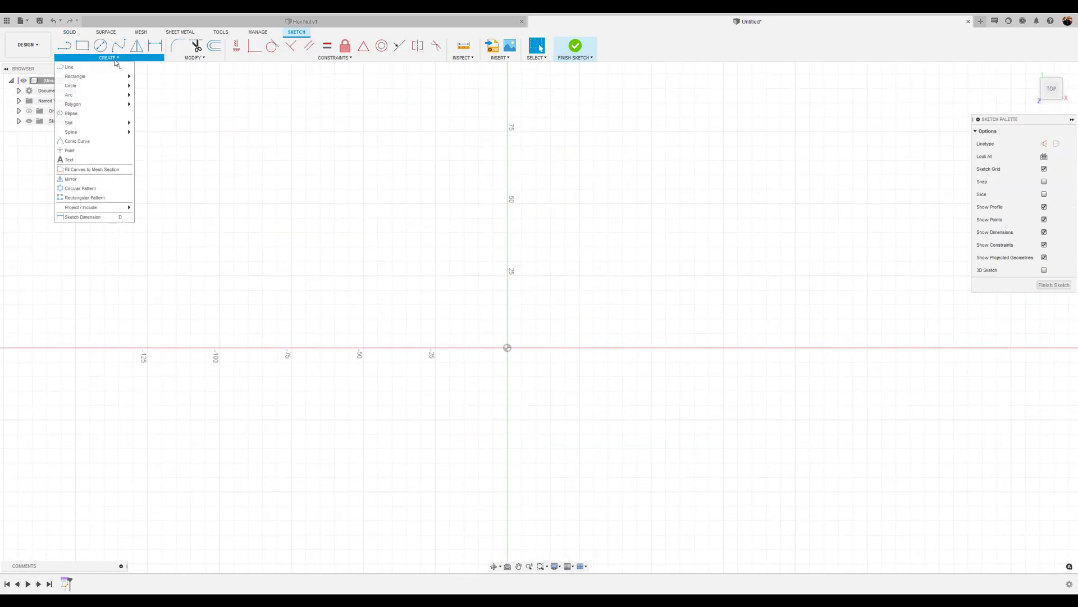
mouse_move(100, 104)
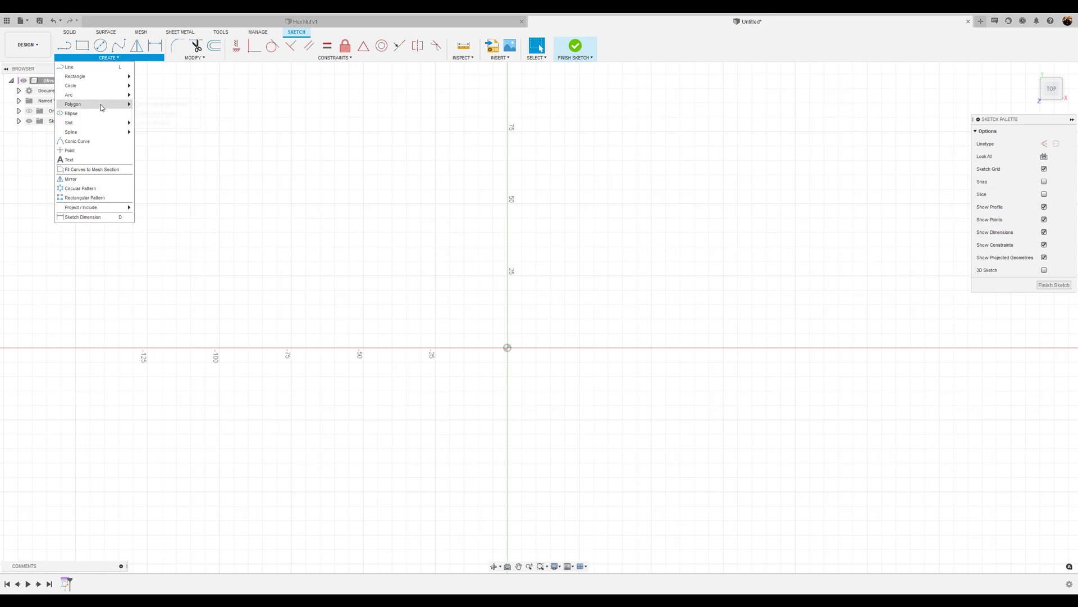
click(72, 103)
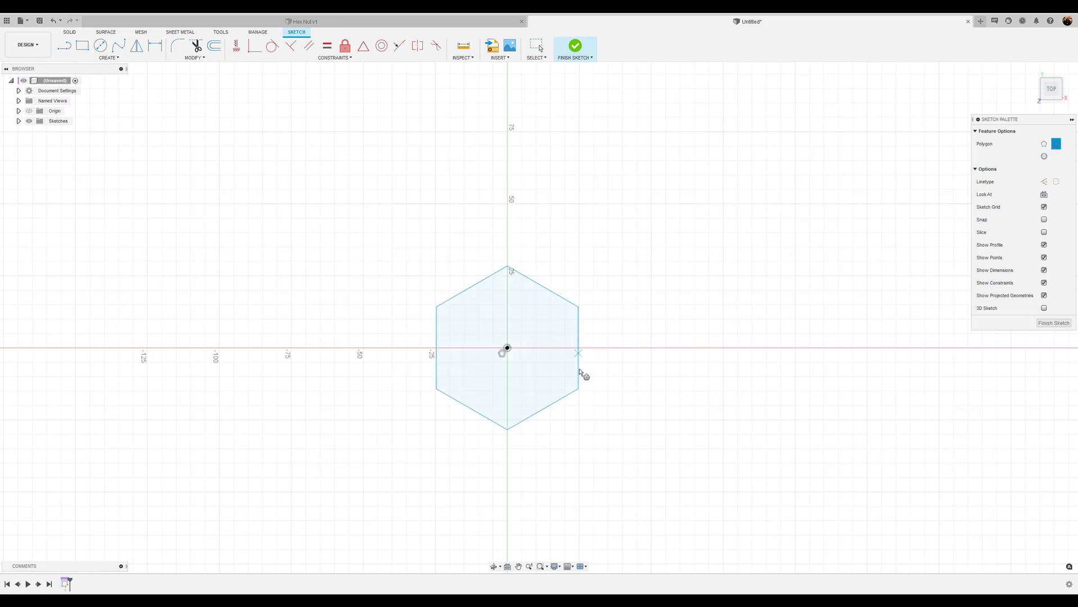
Place the hexagon with a 19 mm across-flats dimension and finish the sketch.
click(155, 46)
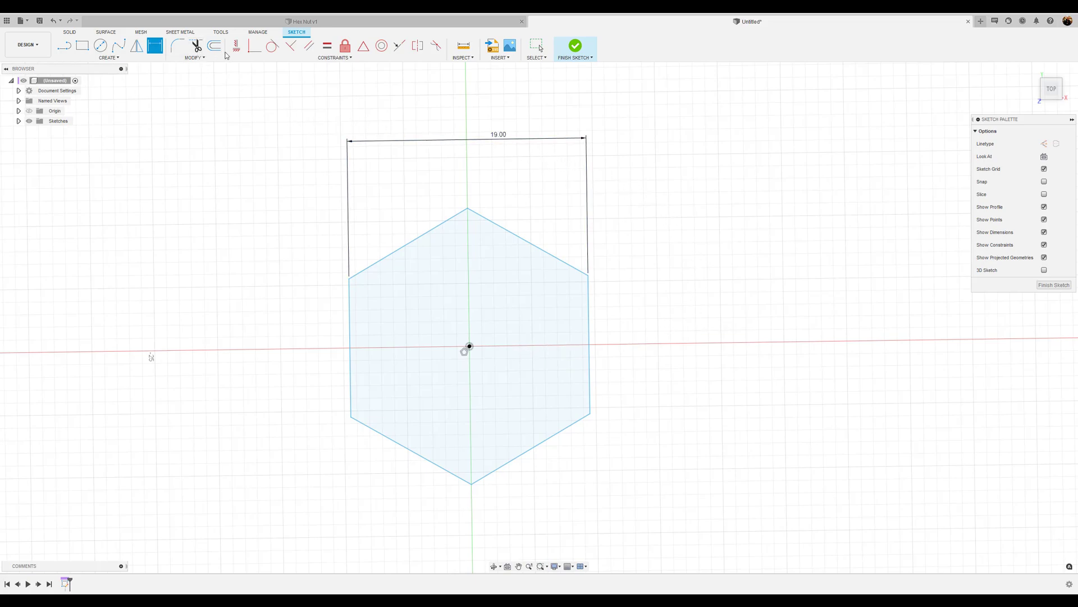
mouse_move(236, 46)
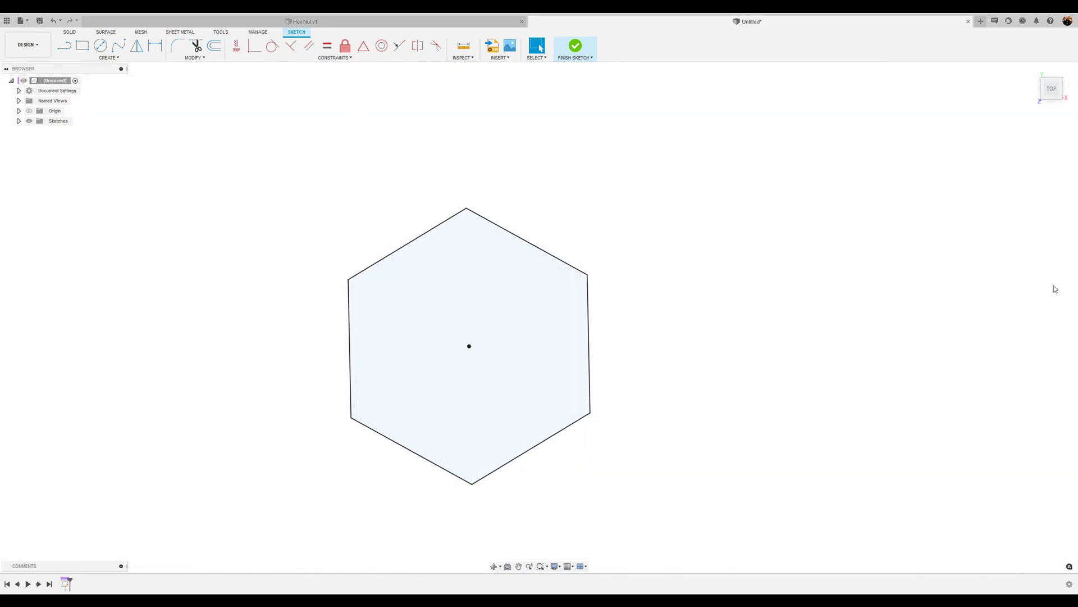
click(574, 46)
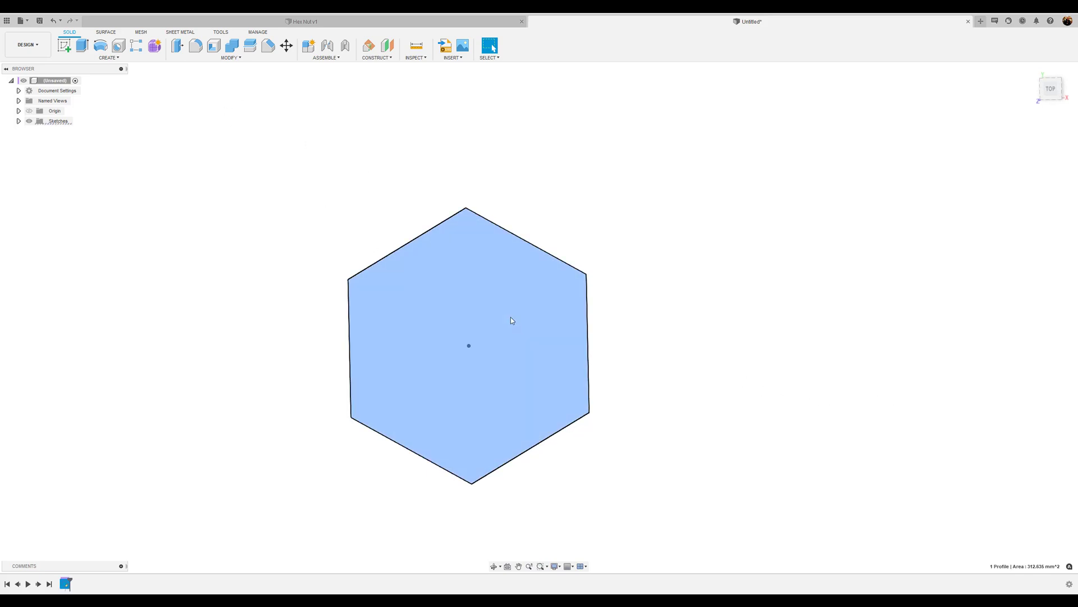
Extrude the hexagon profile 7 mm into a new solid body.
click(81, 45)
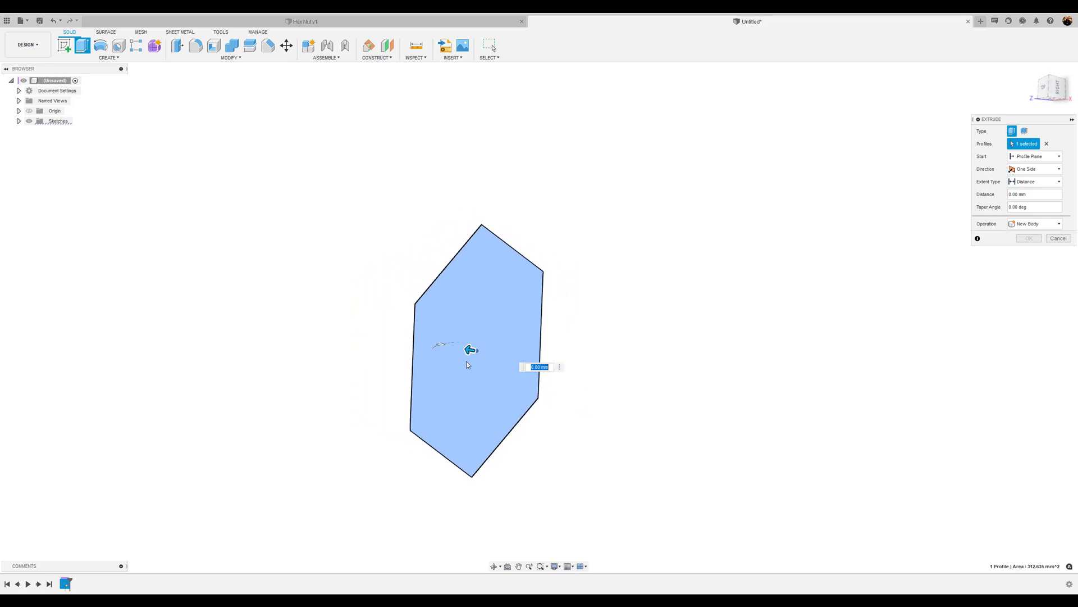
drag(471, 350, 423, 340)
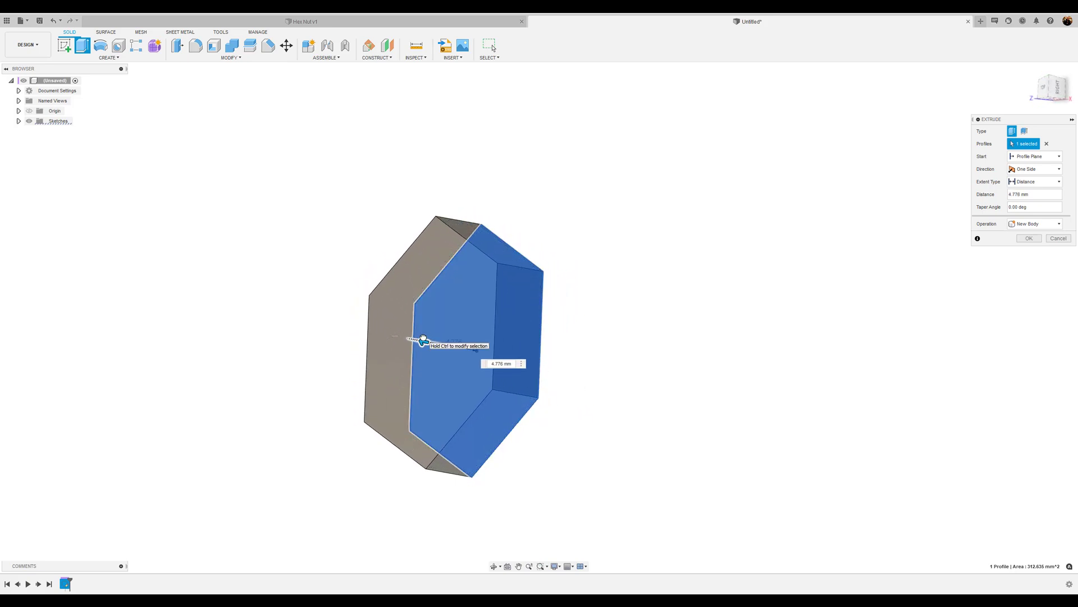
click(500, 364)
text(7)
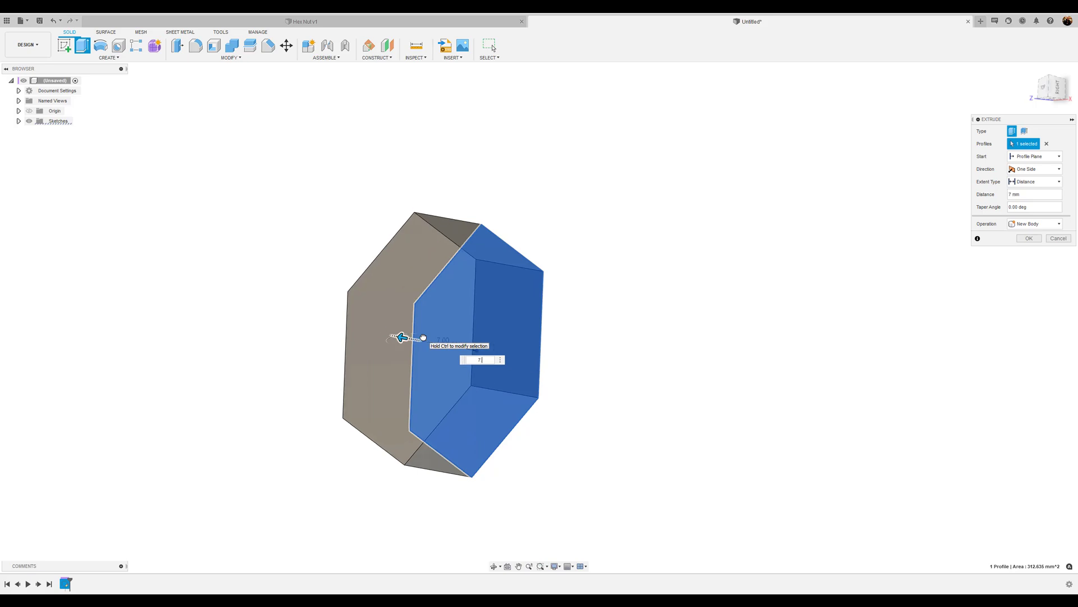
click(1029, 238)
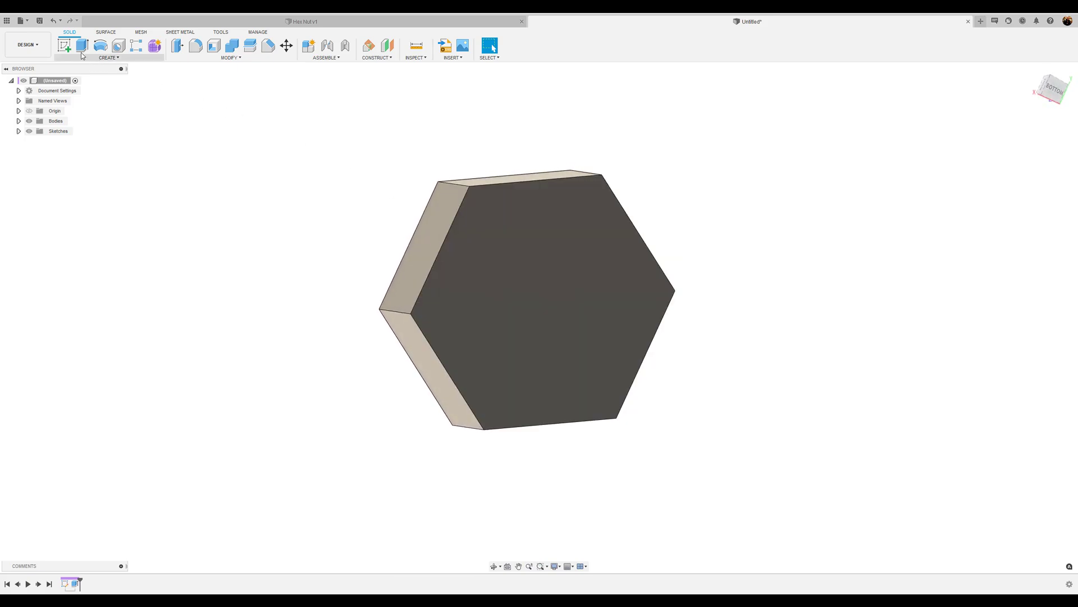
Sketch a centre-diameter circle on the hex face reaching the flats, then finish the sketch.
click(64, 46)
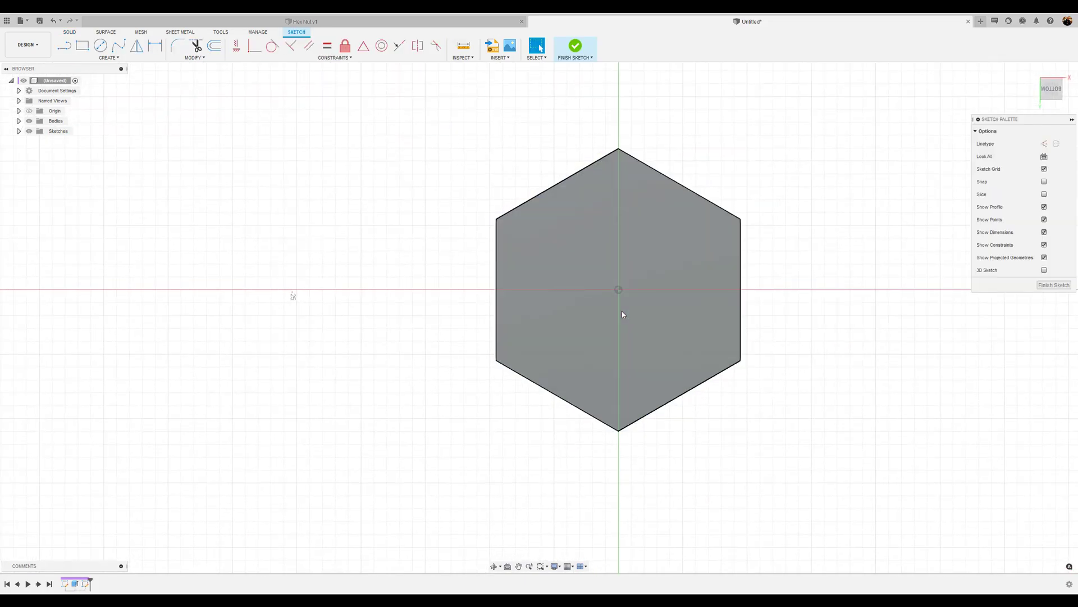
mouse_move(101, 45)
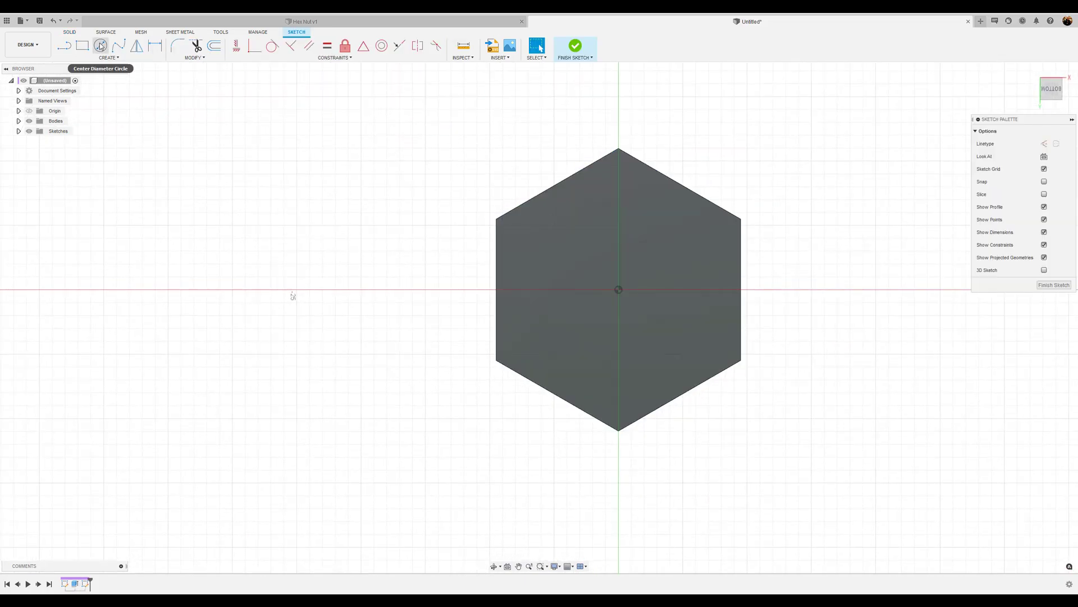
click(100, 45)
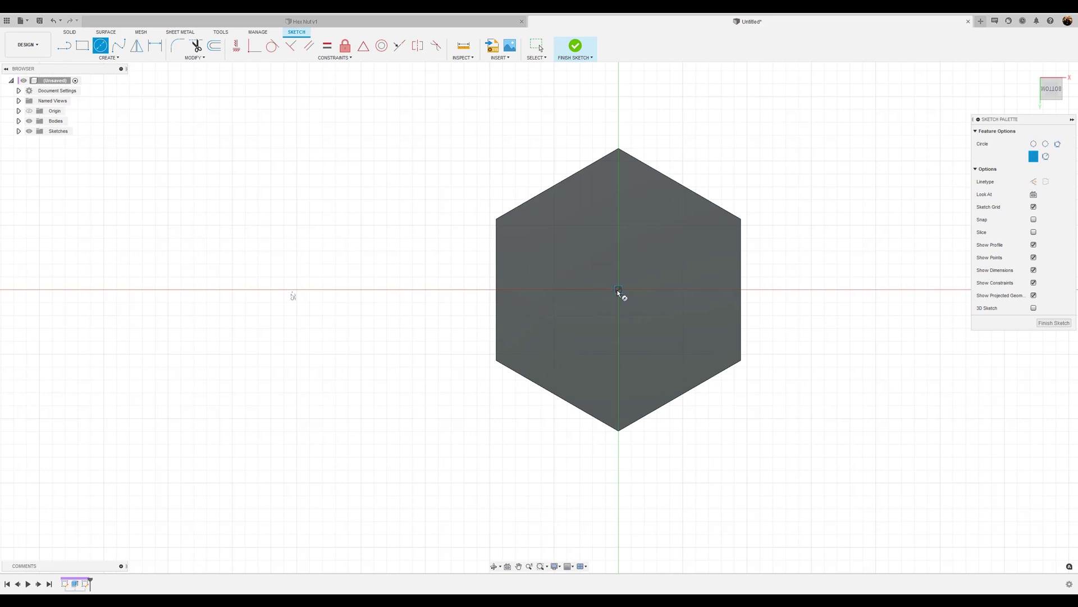
drag(618, 288, 722, 289)
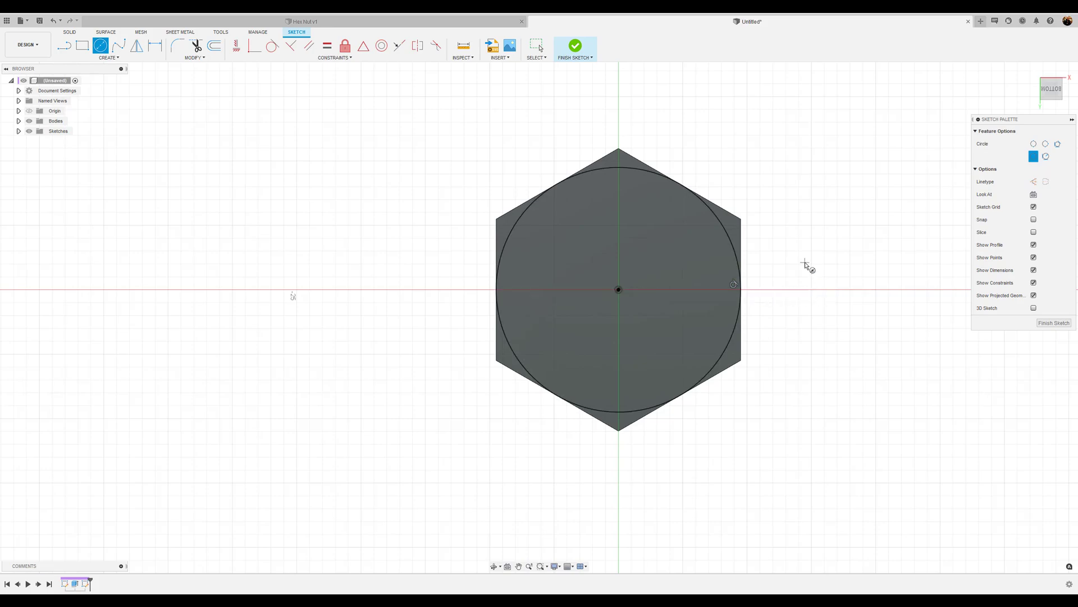
mouse_move(979, 326)
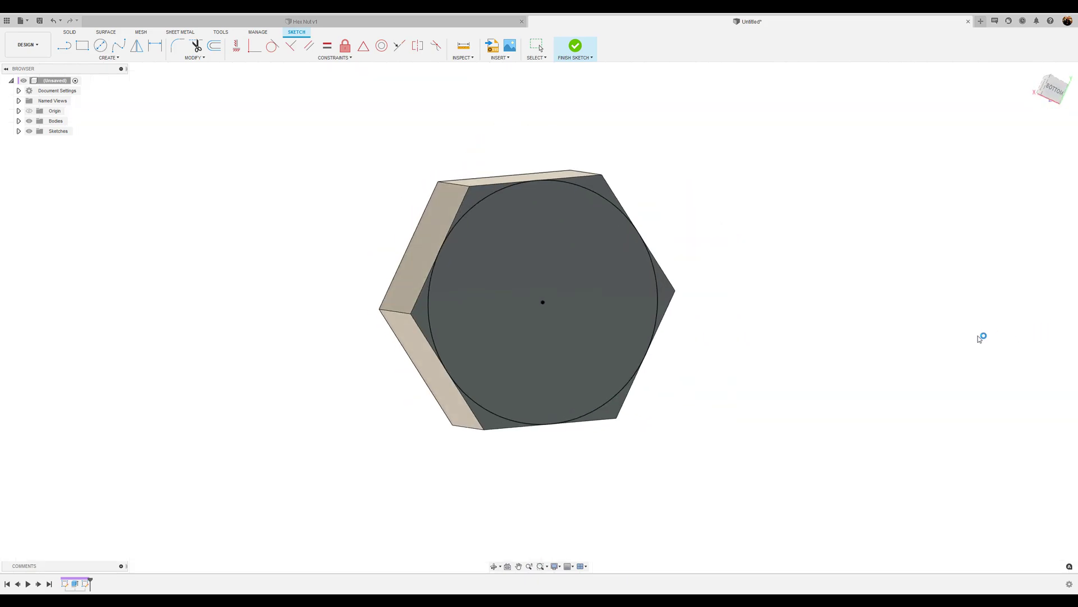
click(574, 45)
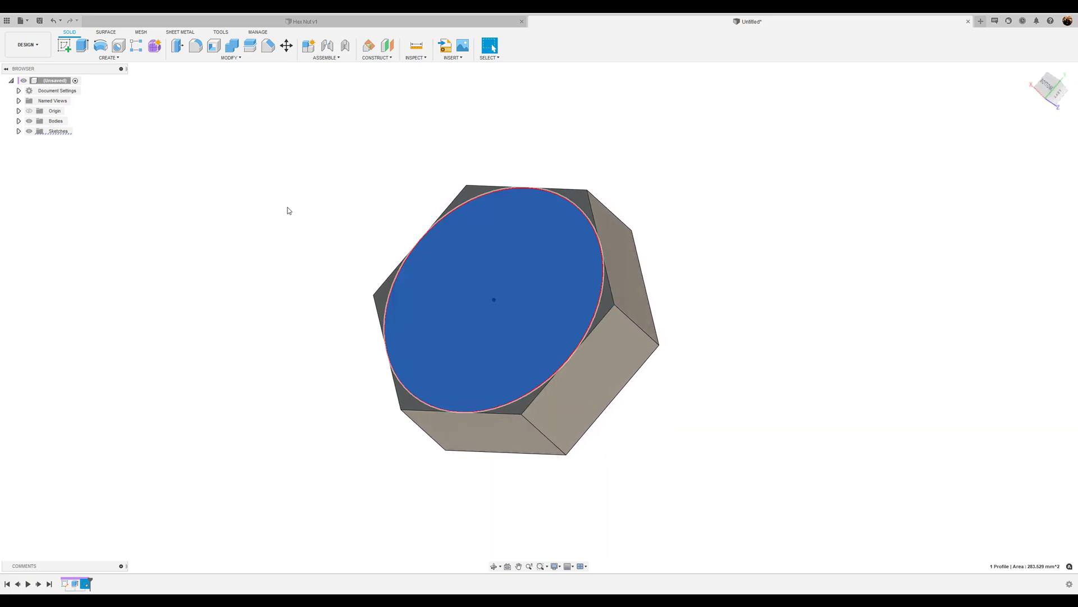
Extrude the circle through all with a 45° taper as an Intersect operation.
click(81, 45)
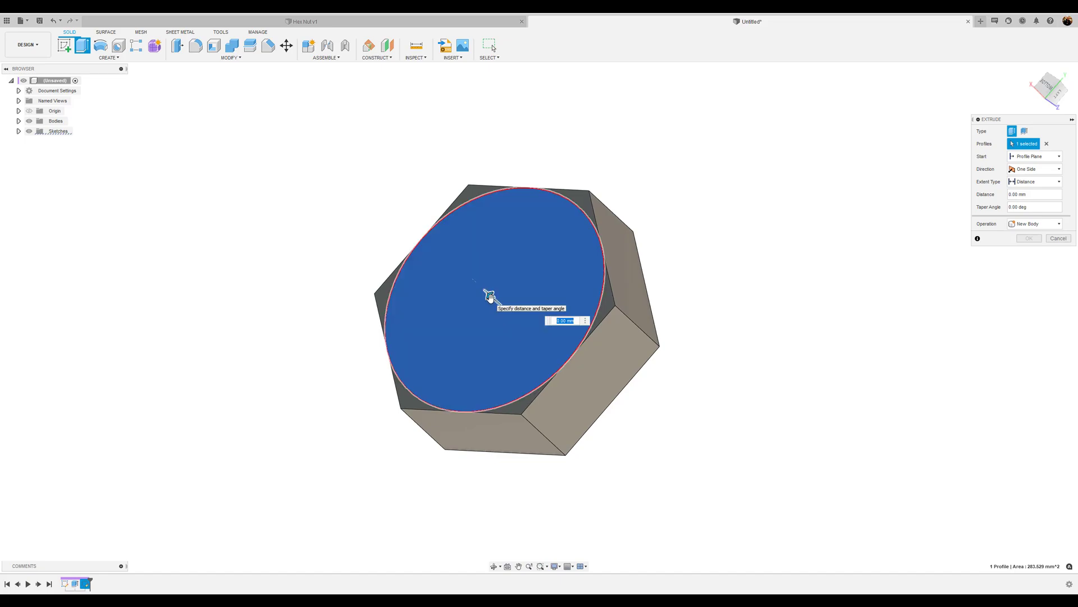
drag(488, 295, 530, 334)
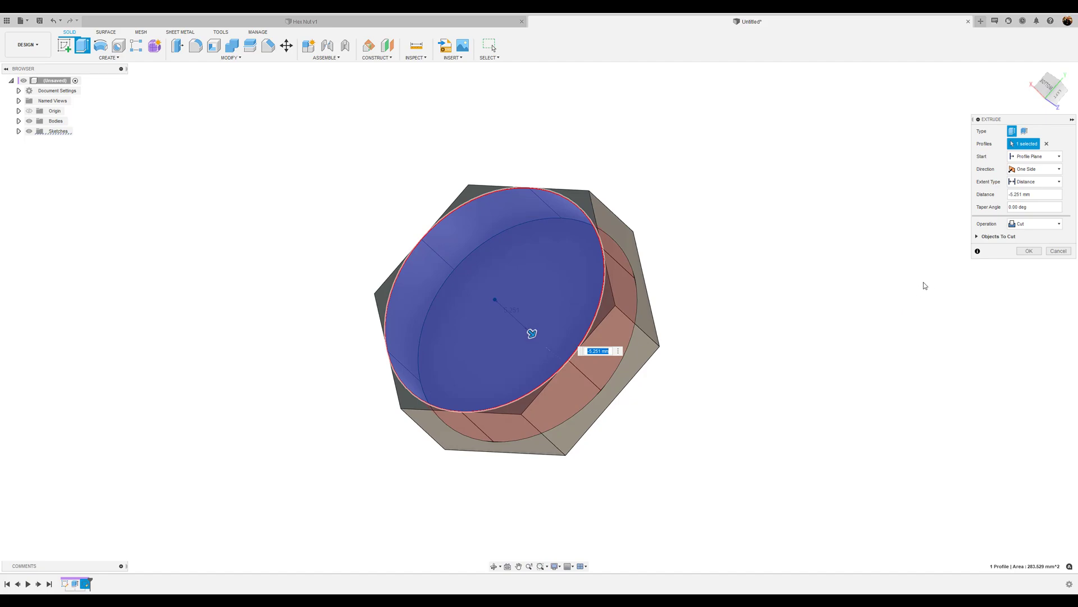
mouse_move(920, 193)
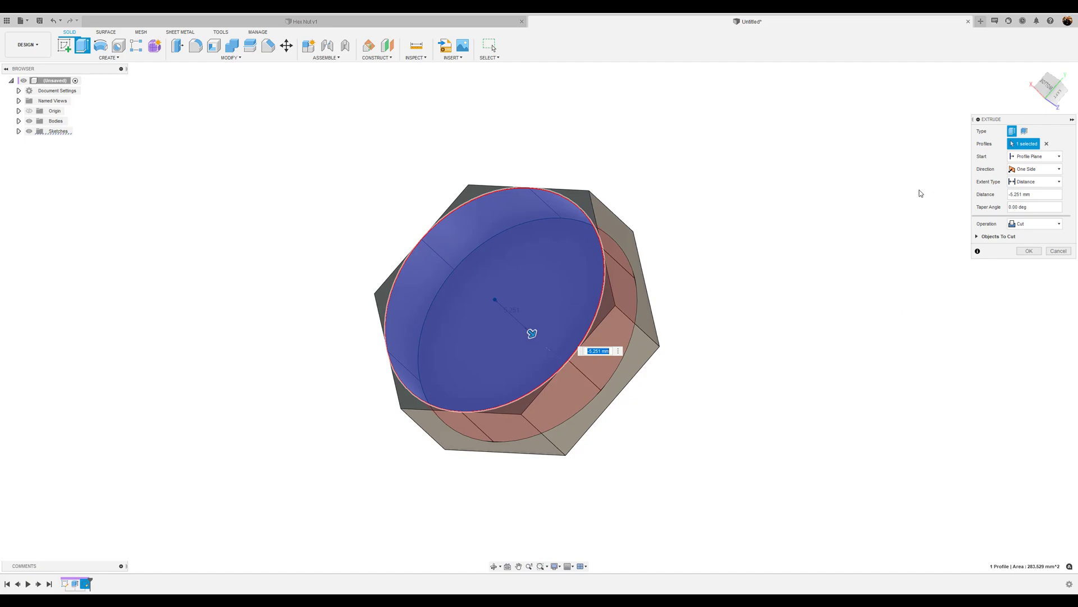
click(1034, 181)
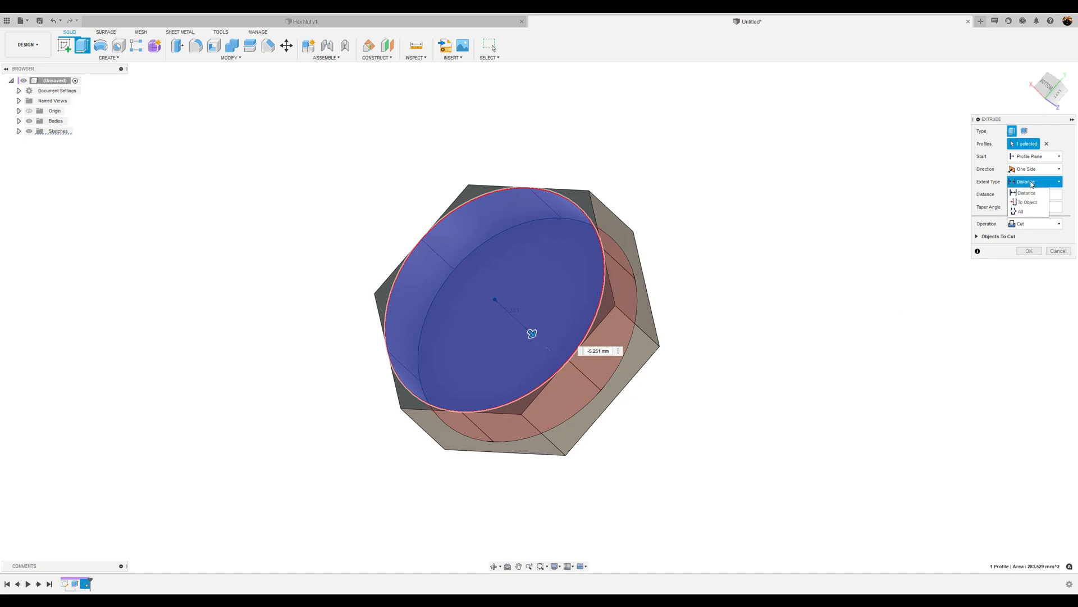
click(1021, 211)
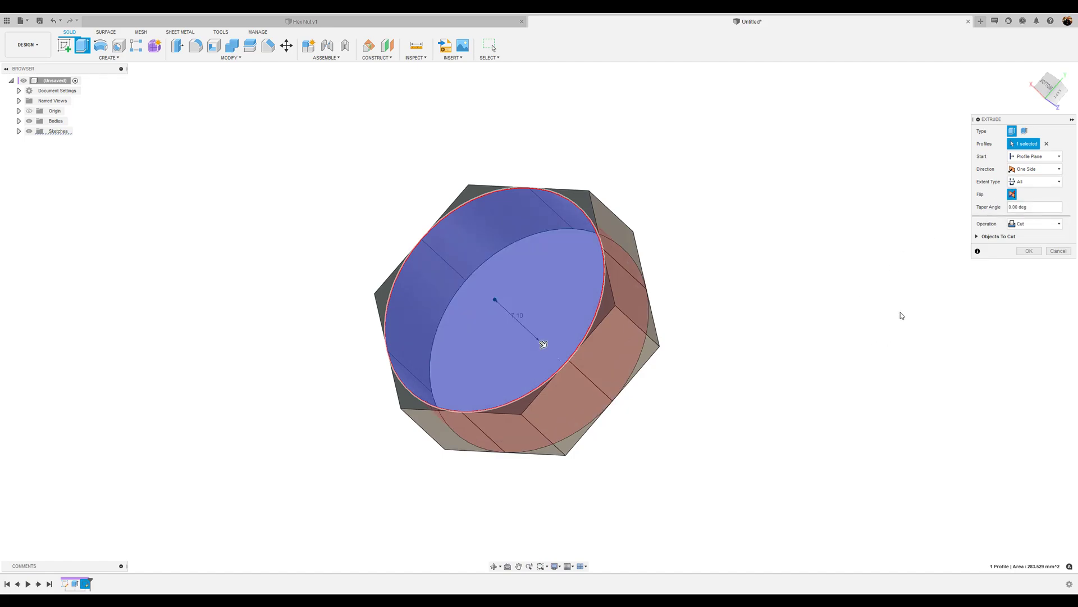
mouse_move(947, 278)
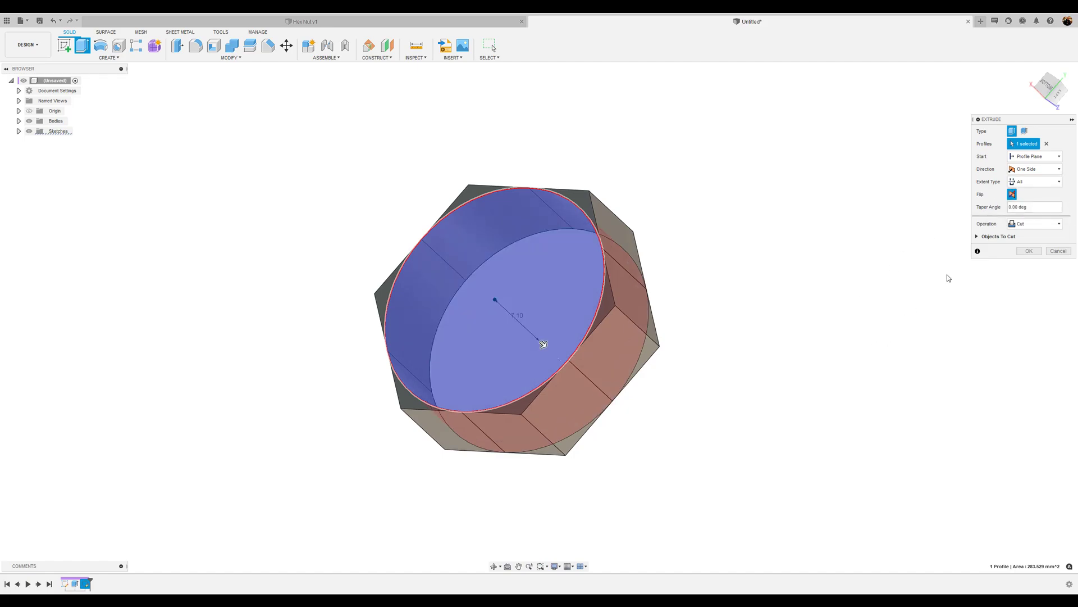
click(1034, 207)
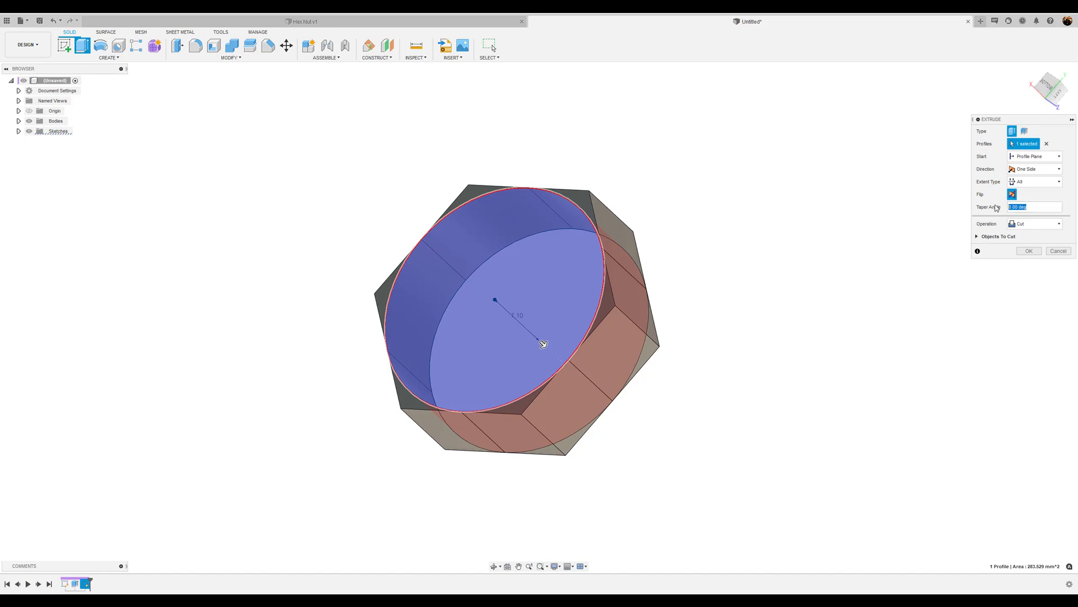
text(45)
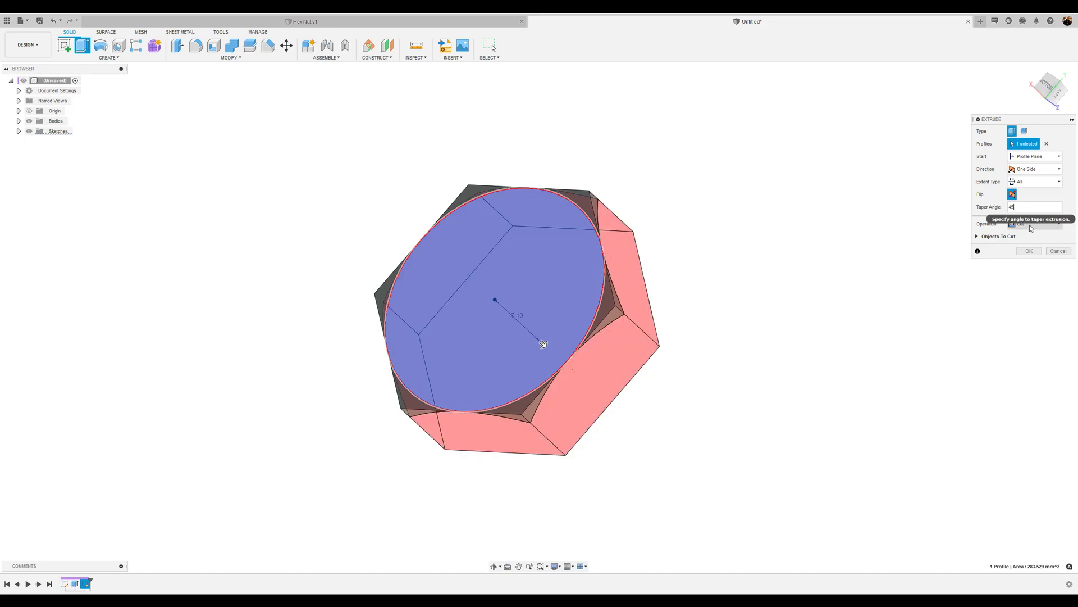
click(1033, 223)
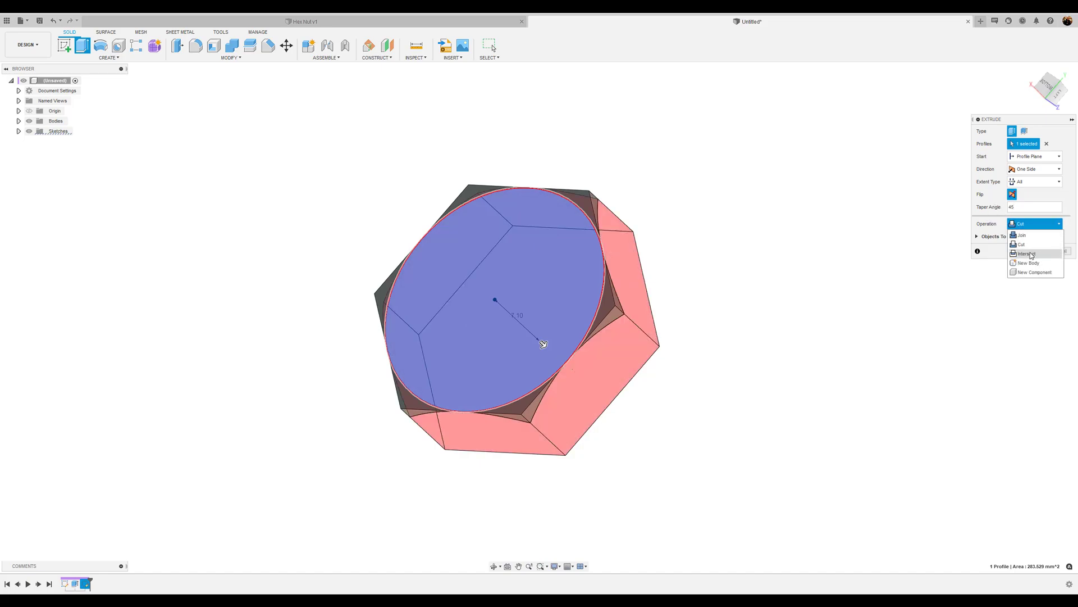
click(1026, 253)
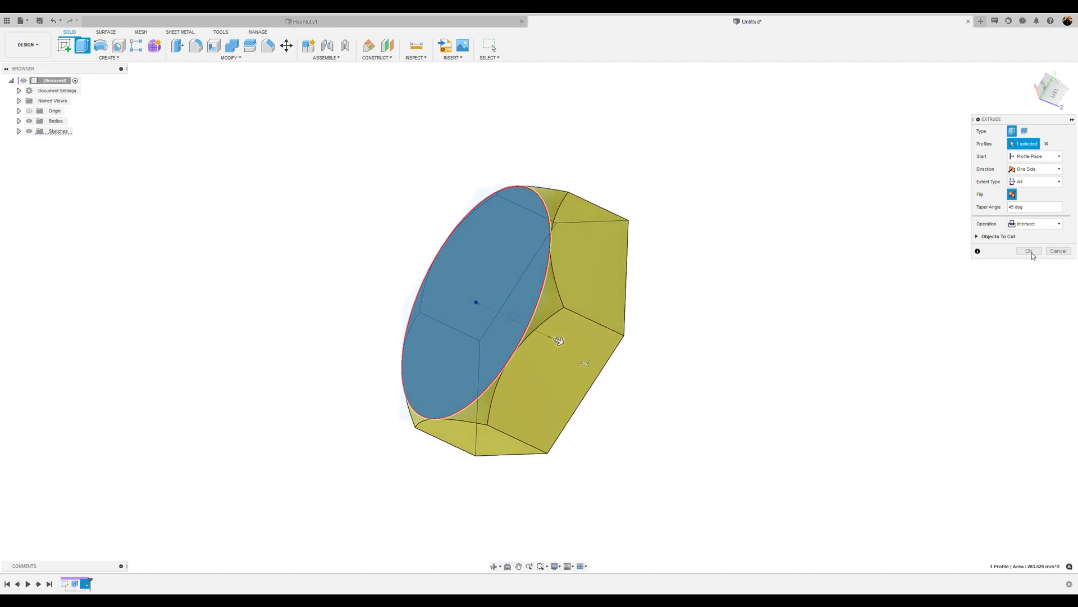
click(1029, 250)
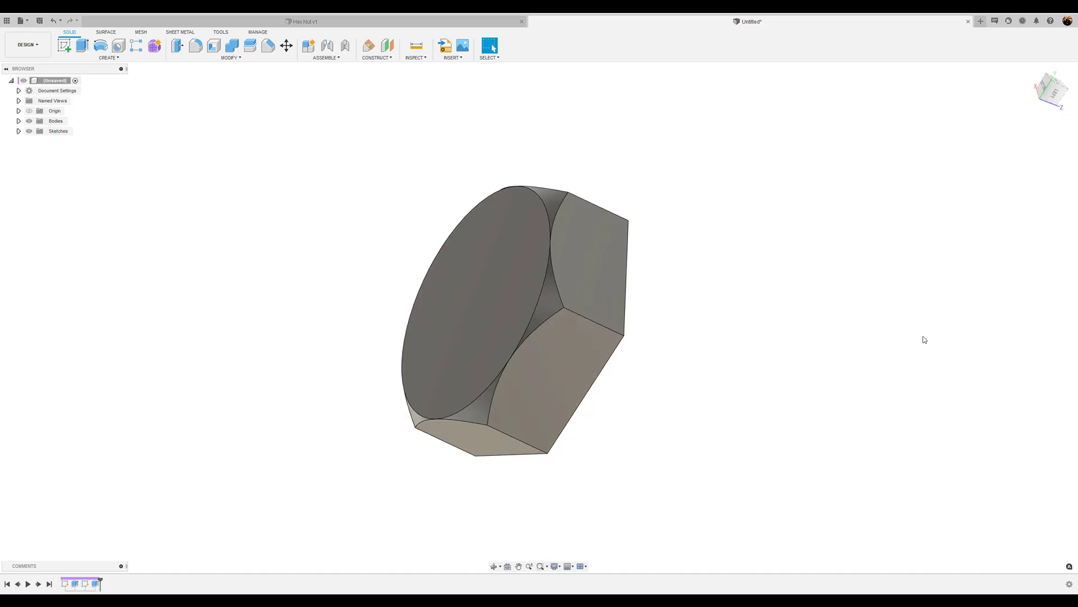
drag(925, 339, 818, 373)
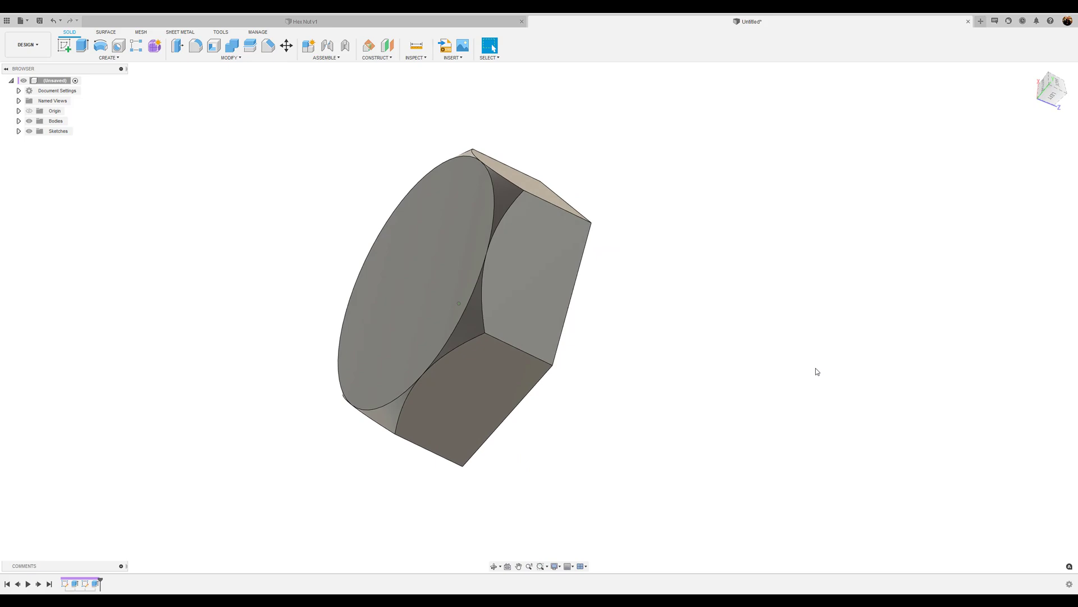
drag(816, 371, 506, 306)
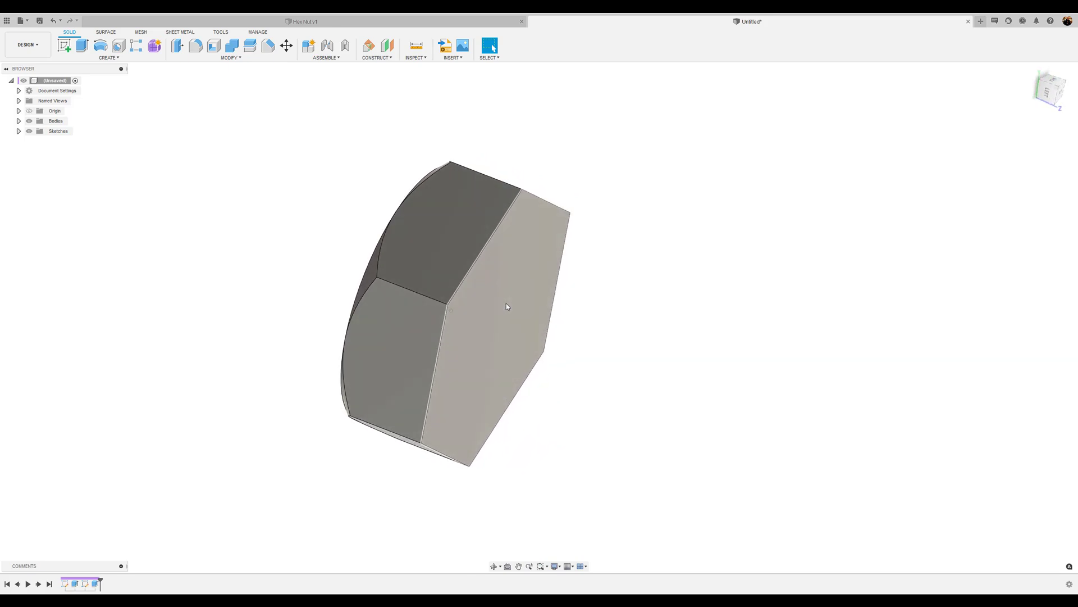
drag(506, 306, 482, 278)
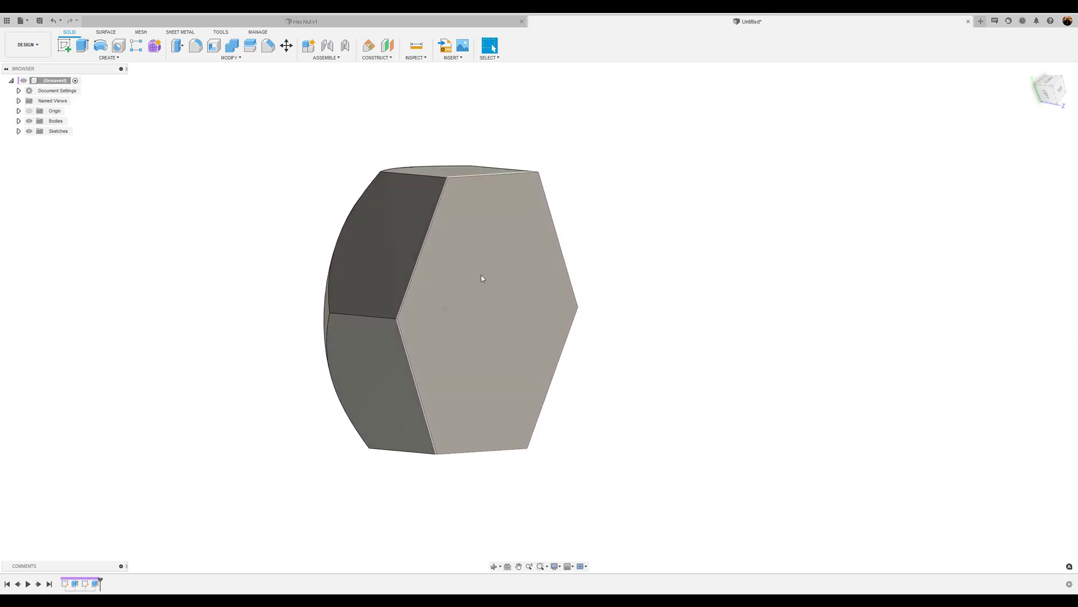
drag(482, 278, 643, 331)
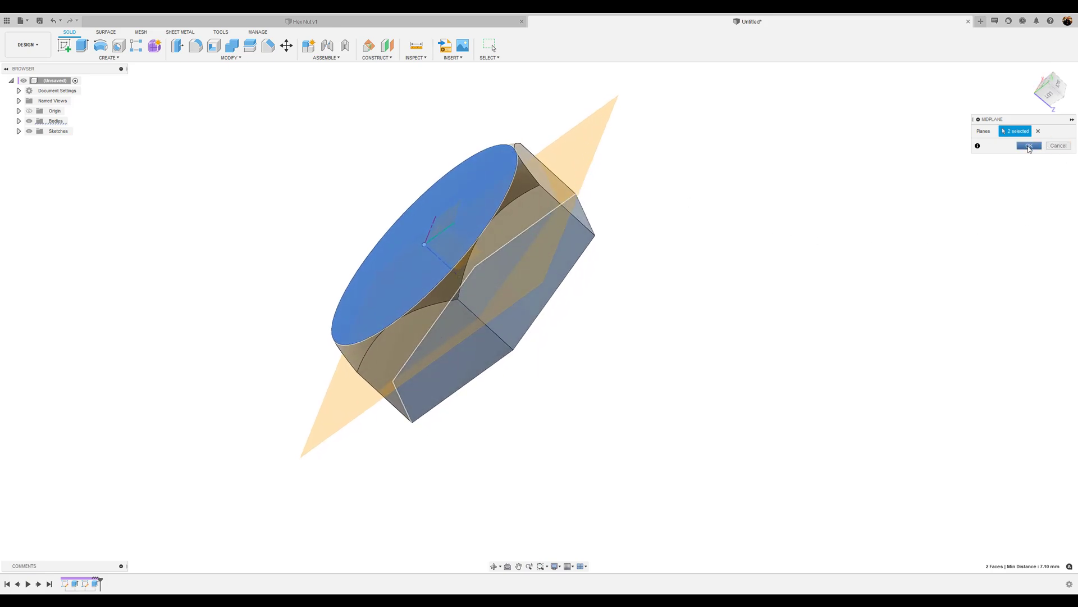
Confirm the midplane between the nut's top and bottom faces.
click(1029, 145)
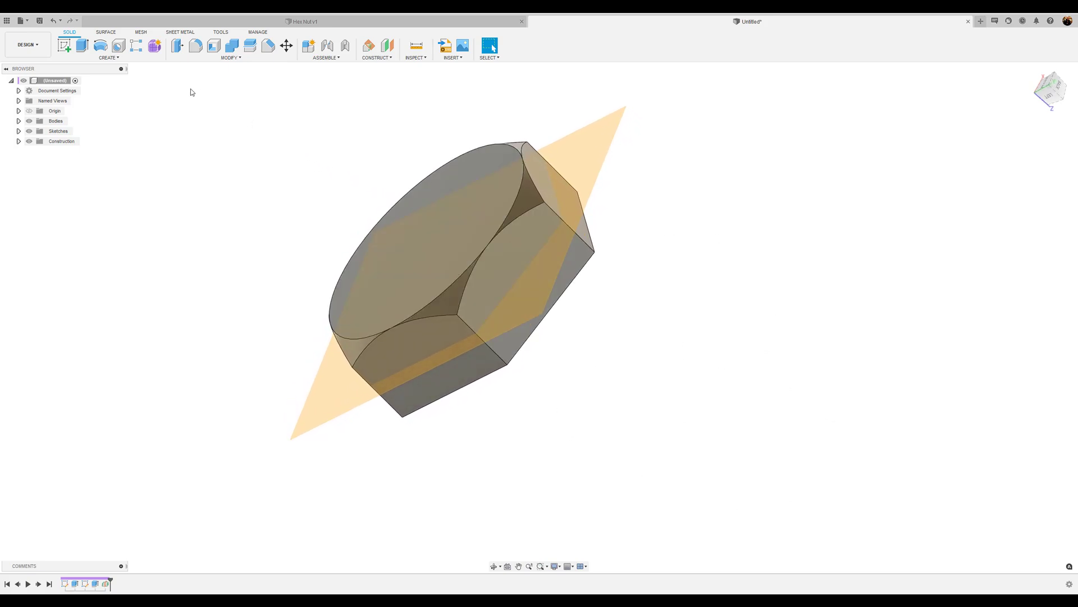
Mirror the chamfer face across the midplane onto the nut's bottom.
click(108, 57)
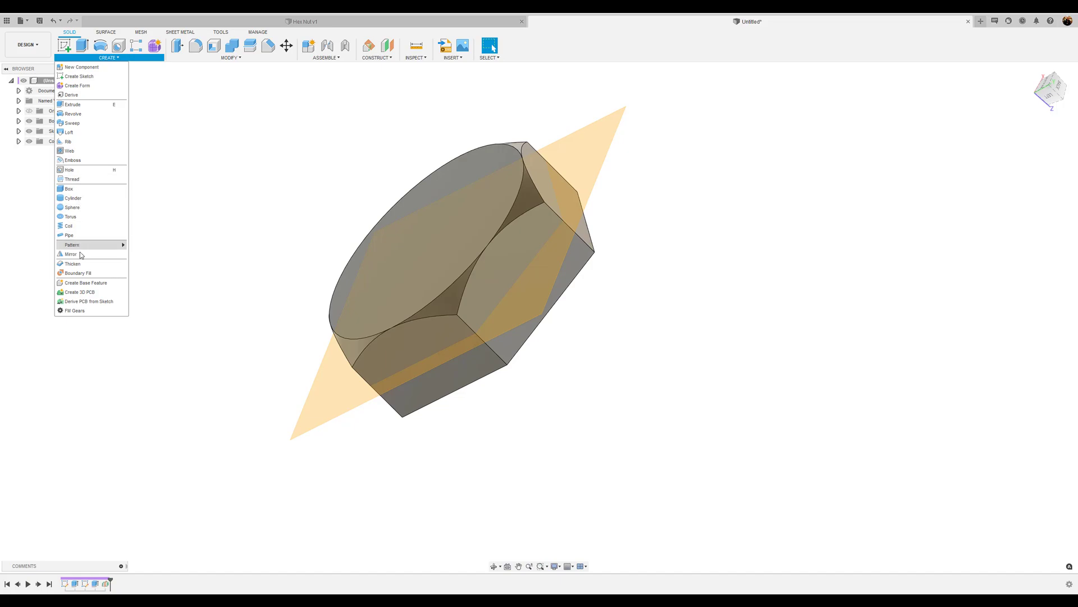
click(70, 254)
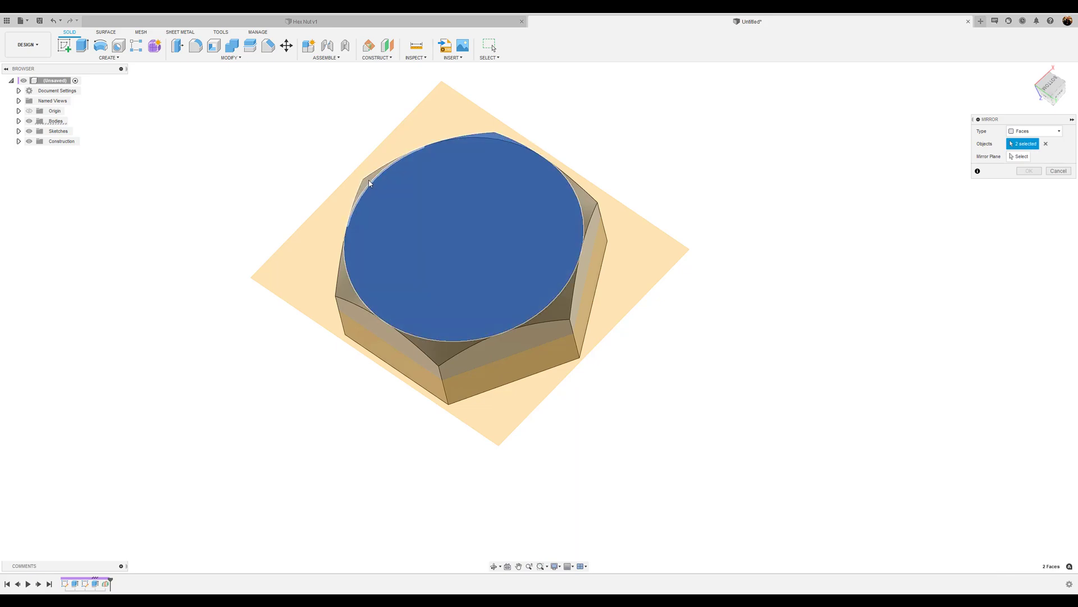
click(445, 350)
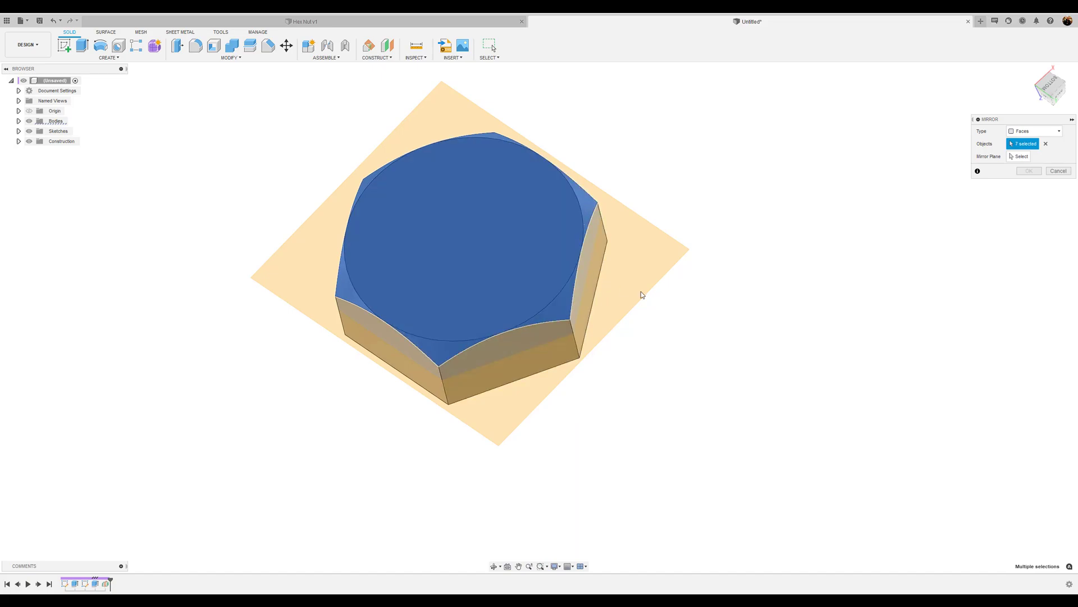
click(1021, 156)
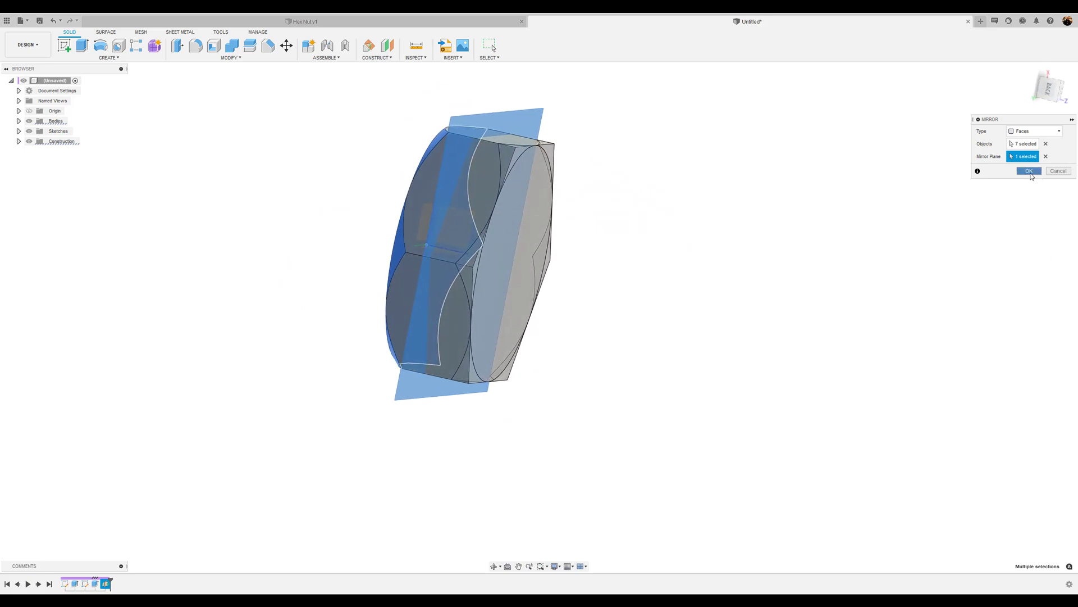
click(1028, 171)
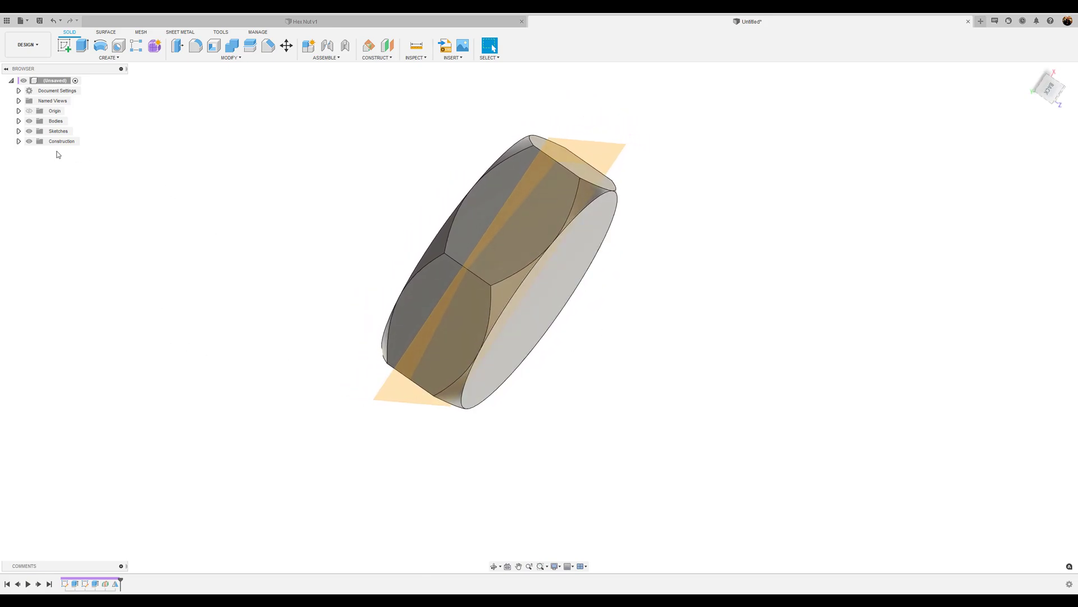
Hide the construction midplane using its Browser eye icon.
click(28, 141)
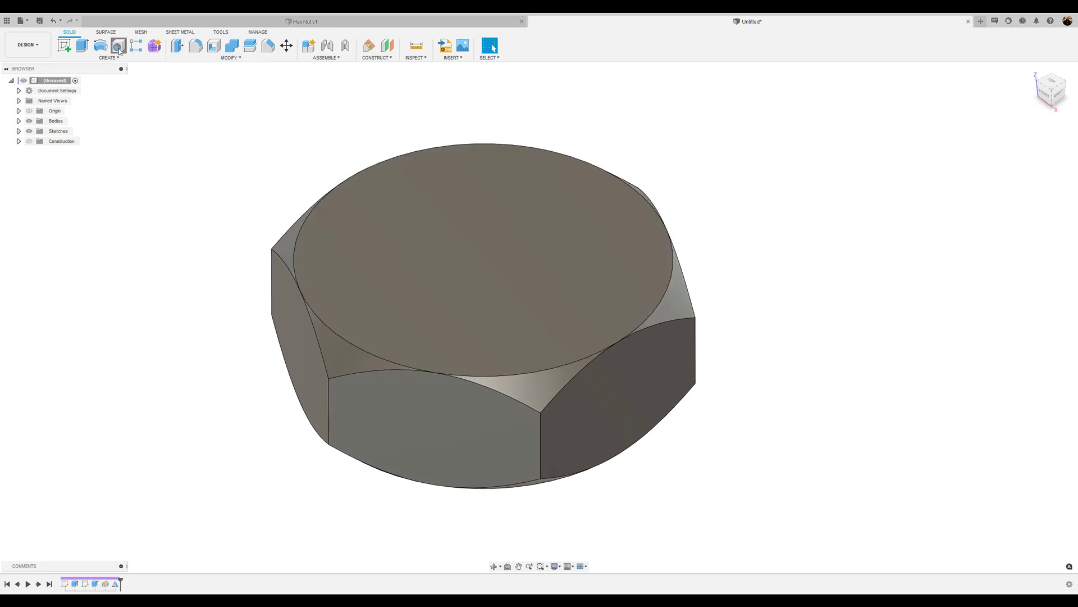
Start a Hole feature positioned on the nut's top face.
click(117, 46)
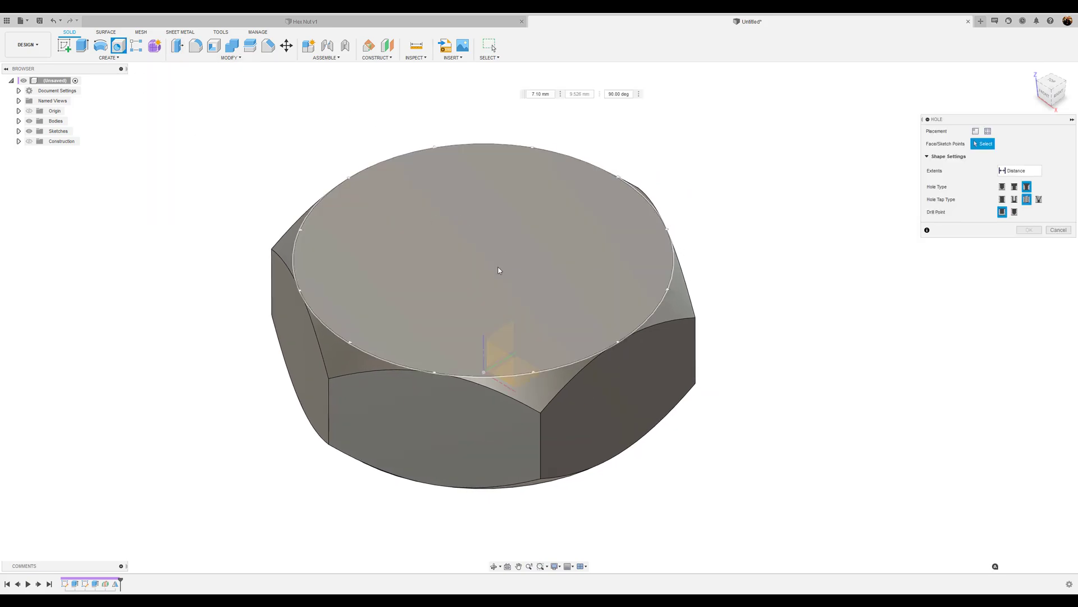
click(499, 270)
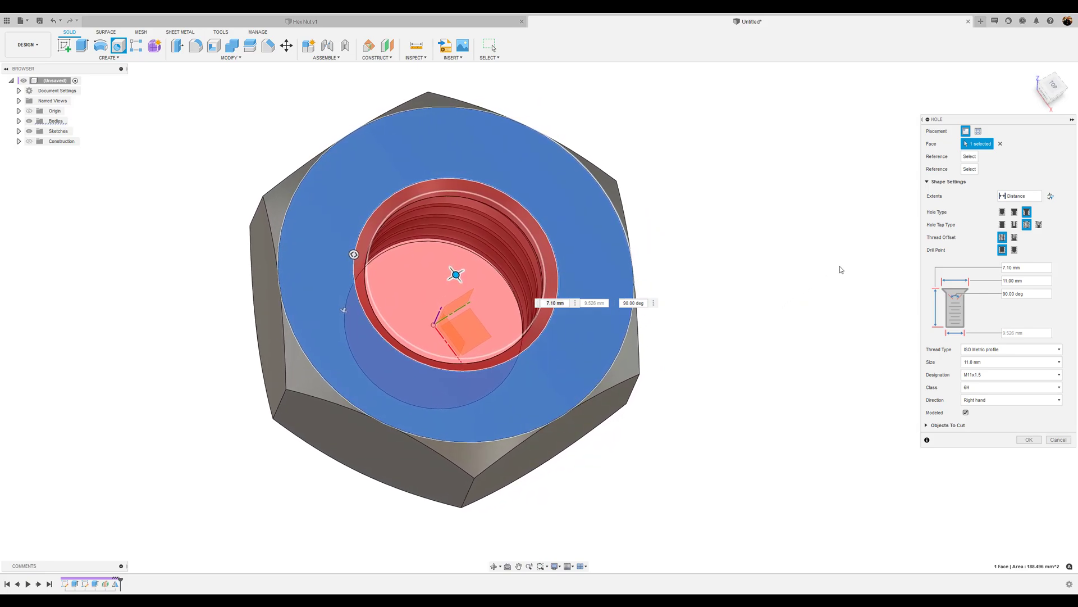
Set the hole extents to All and confirm the M11x1.5 tapped hole.
click(1020, 196)
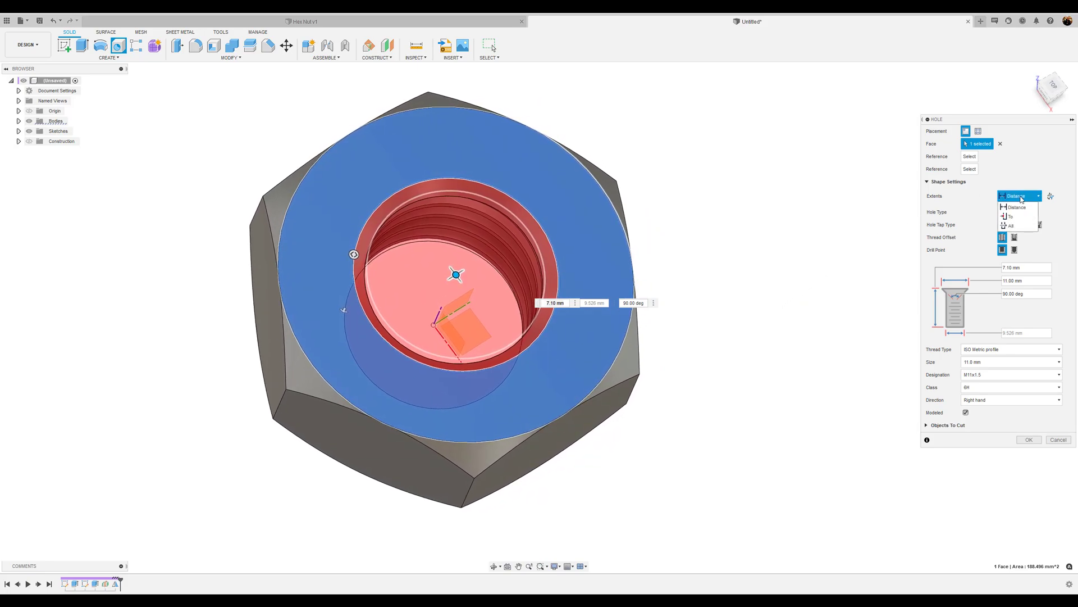
click(1011, 226)
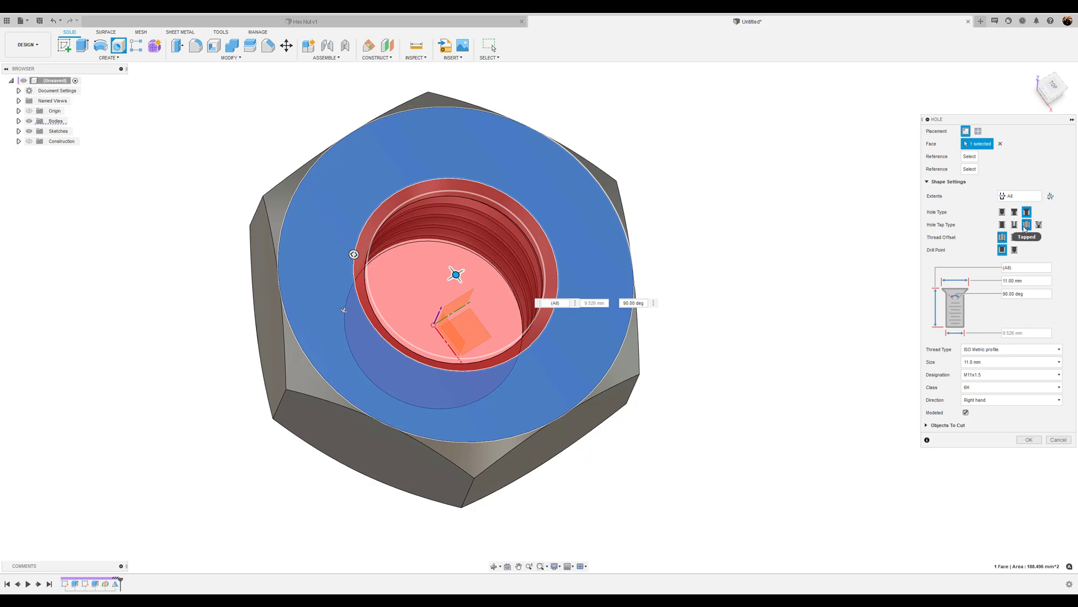
mouse_move(947, 239)
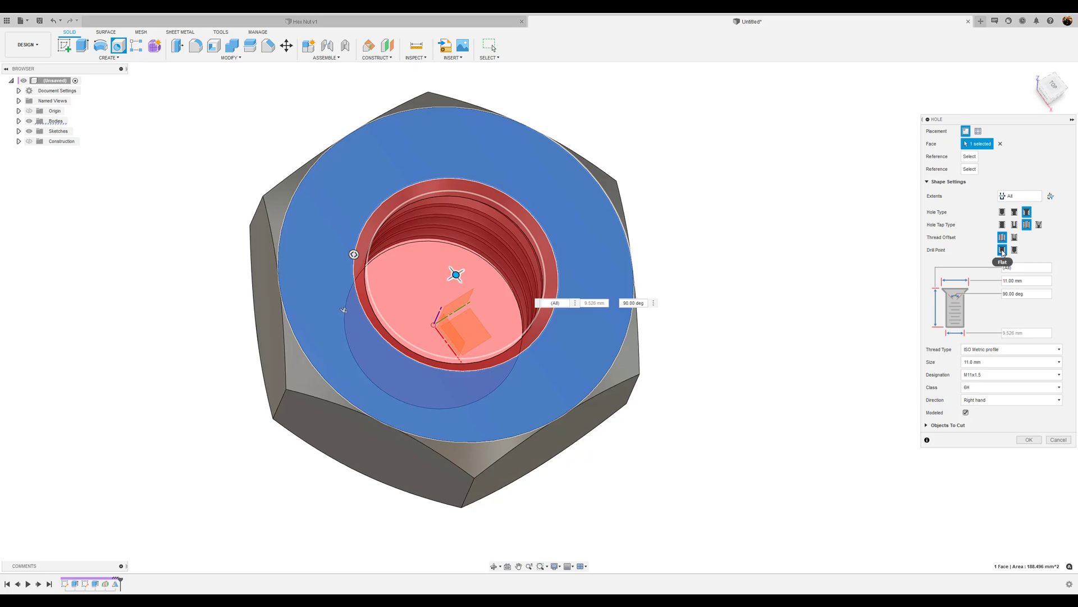
mouse_move(971, 249)
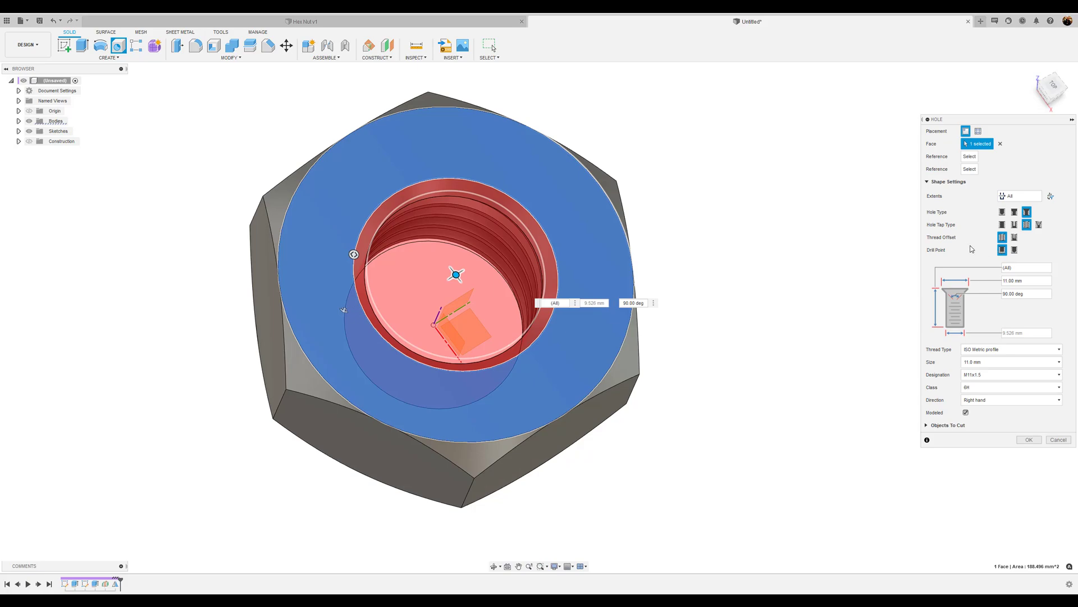
mouse_move(1016, 280)
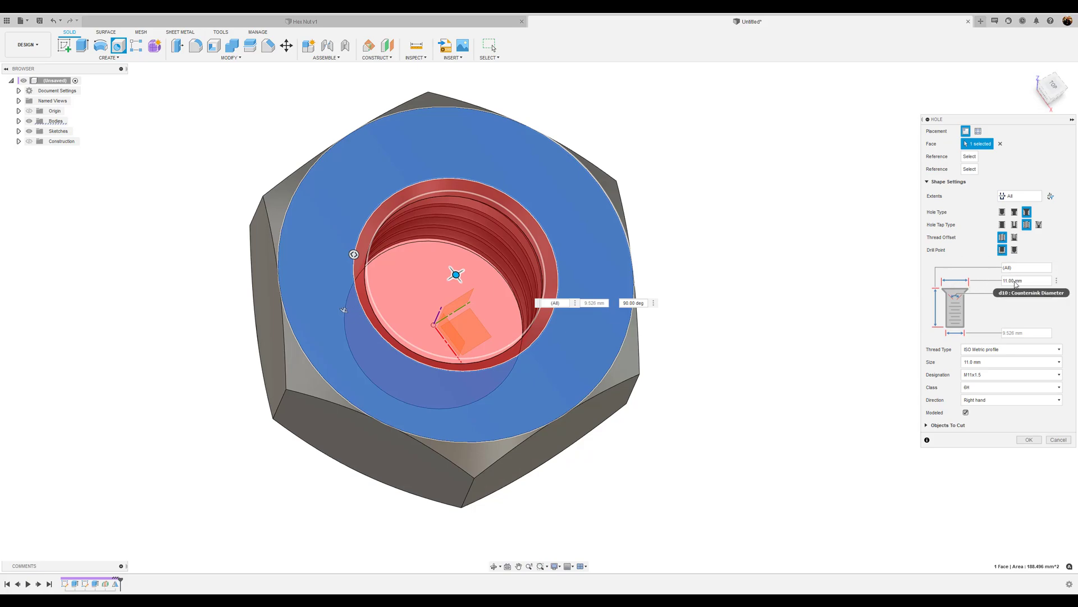
mouse_move(992, 323)
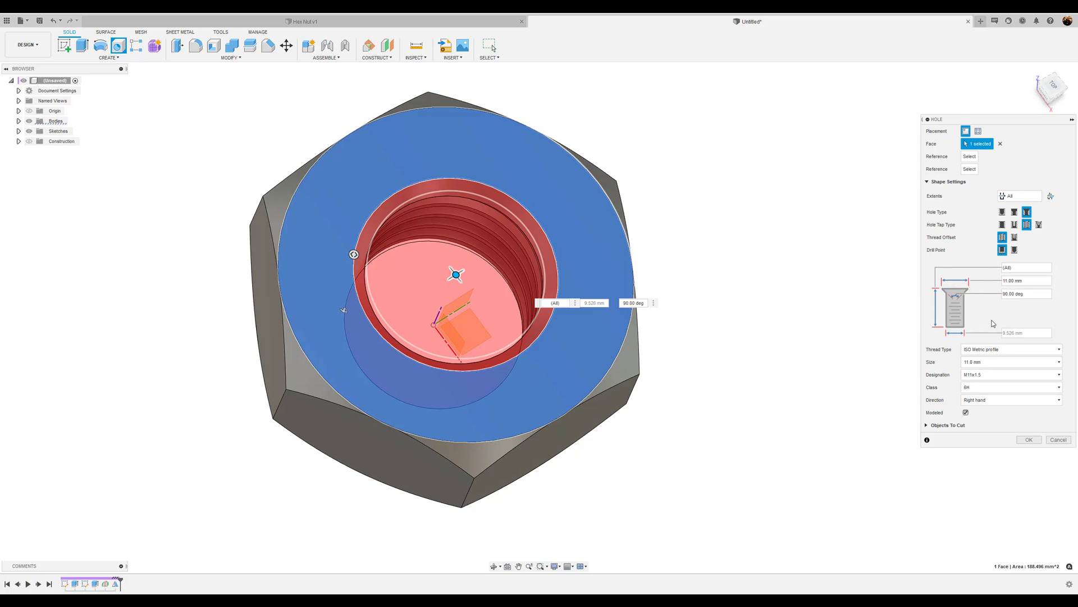
mouse_move(1014, 294)
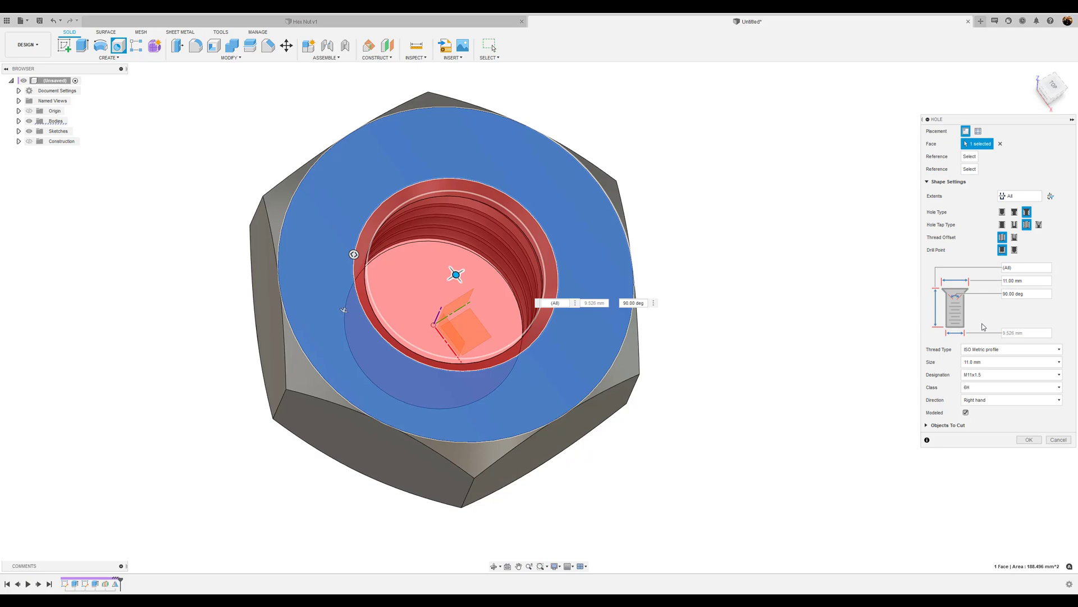
mouse_move(986, 335)
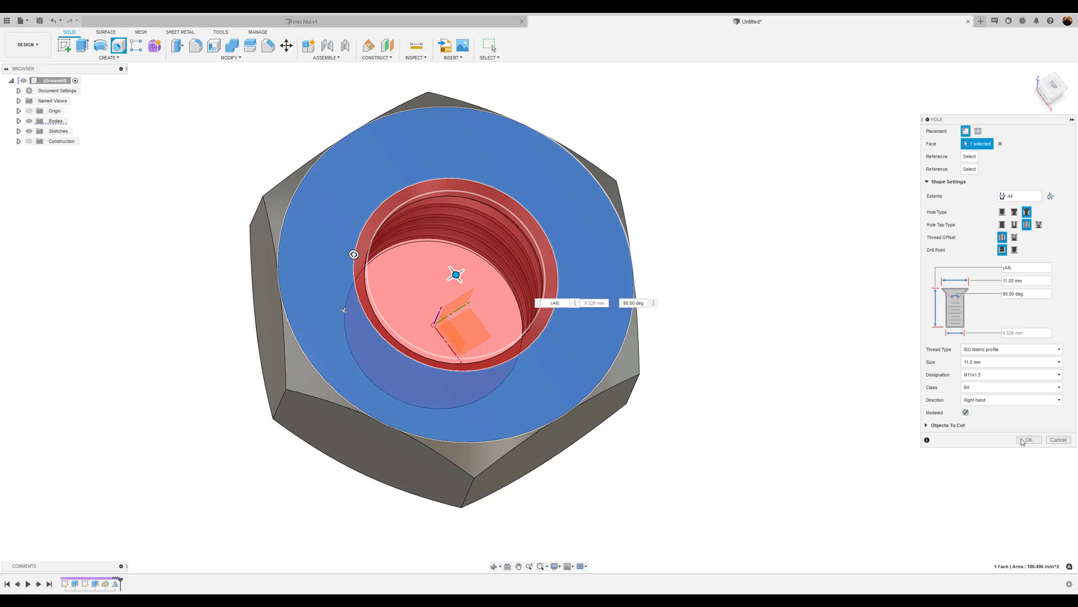
click(1027, 439)
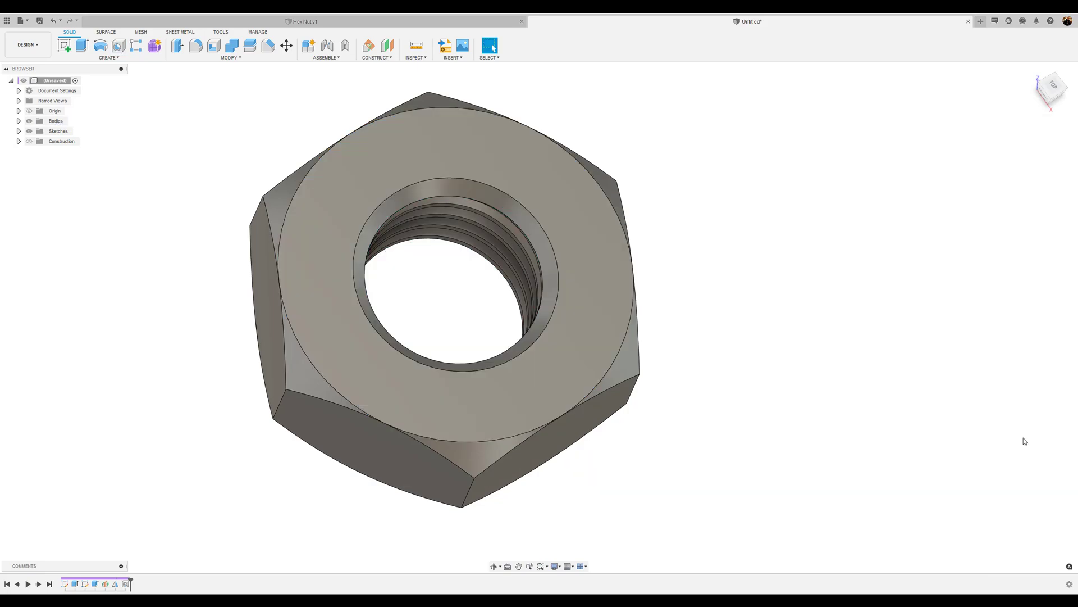